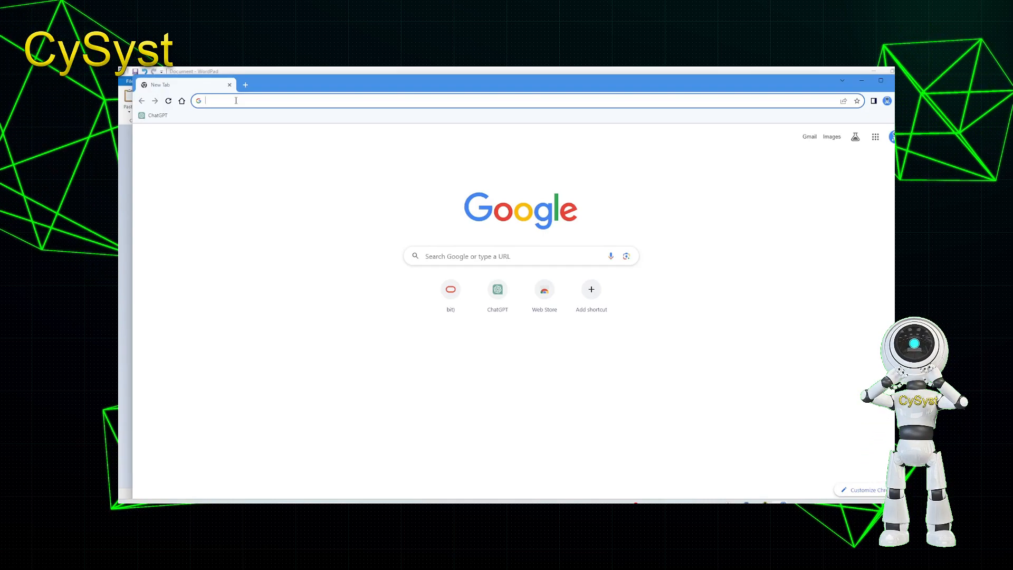
# Search Google for "virtual box" and open the official VirtualBox.org result
pyautogui.write('virtual box')
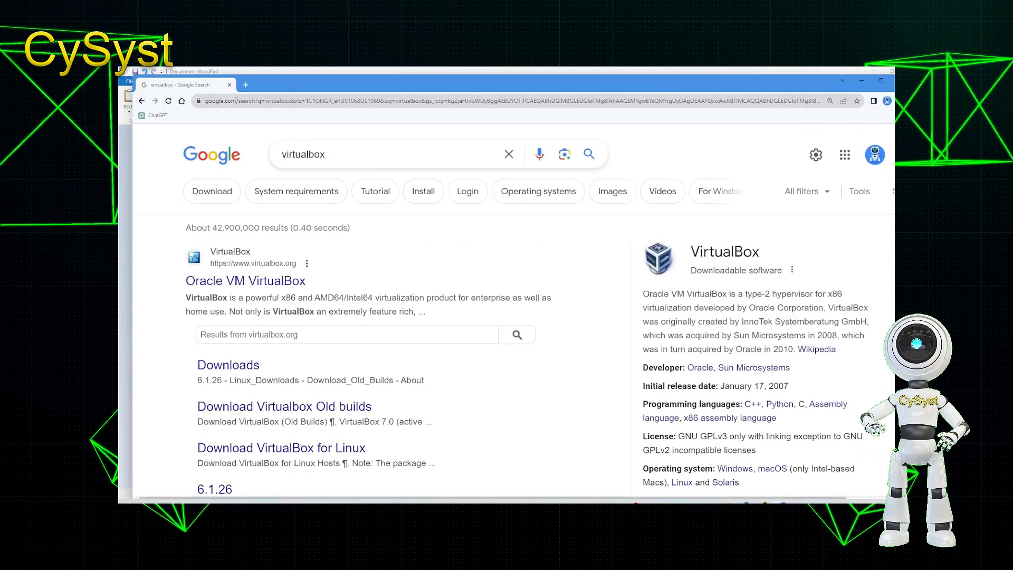
pyautogui.moveTo(253, 287)
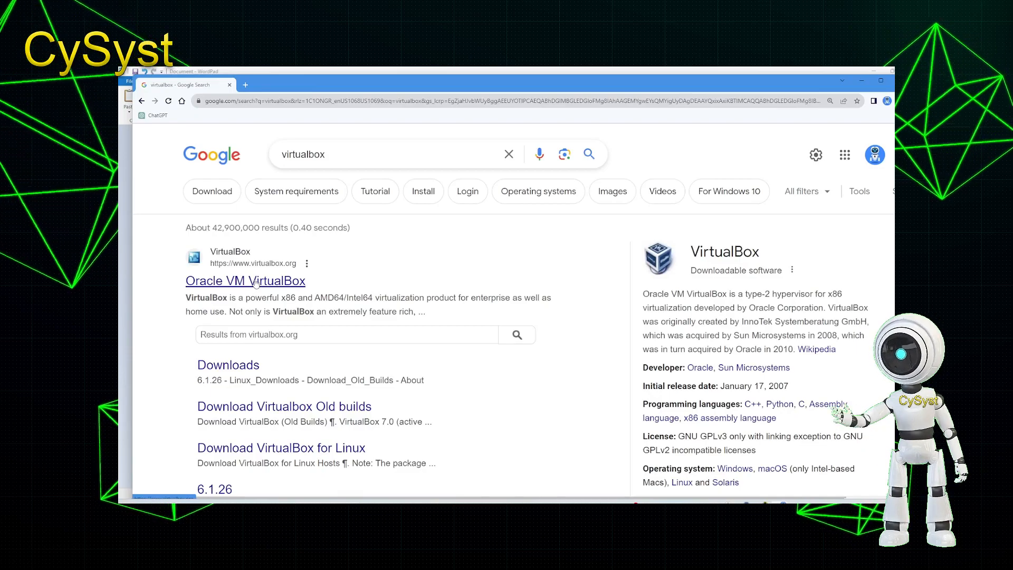
pyautogui.click(245, 281)
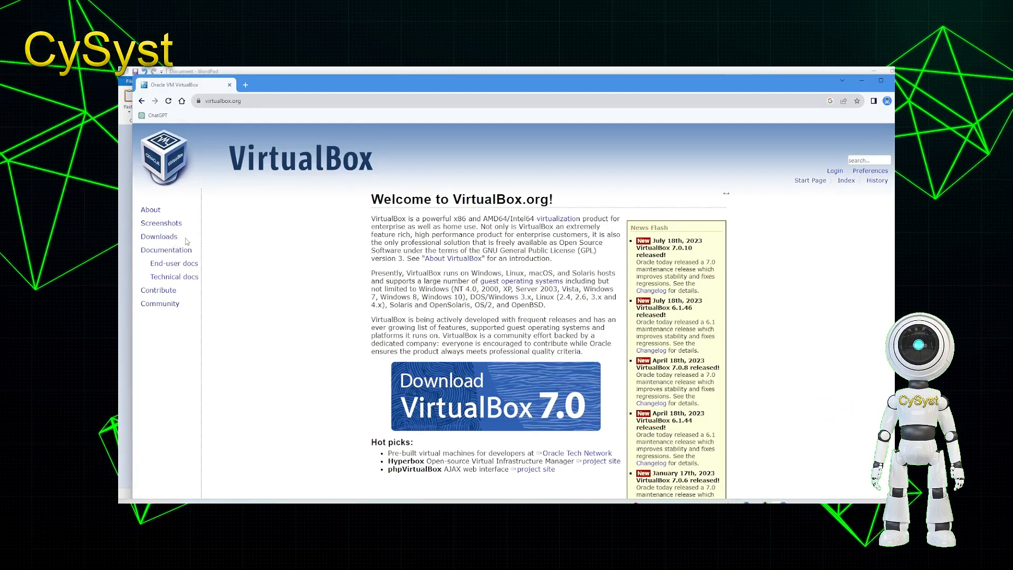
# Go to Downloads and get the VirtualBox 7.0.10 package for Windows hosts
pyautogui.click(159, 236)
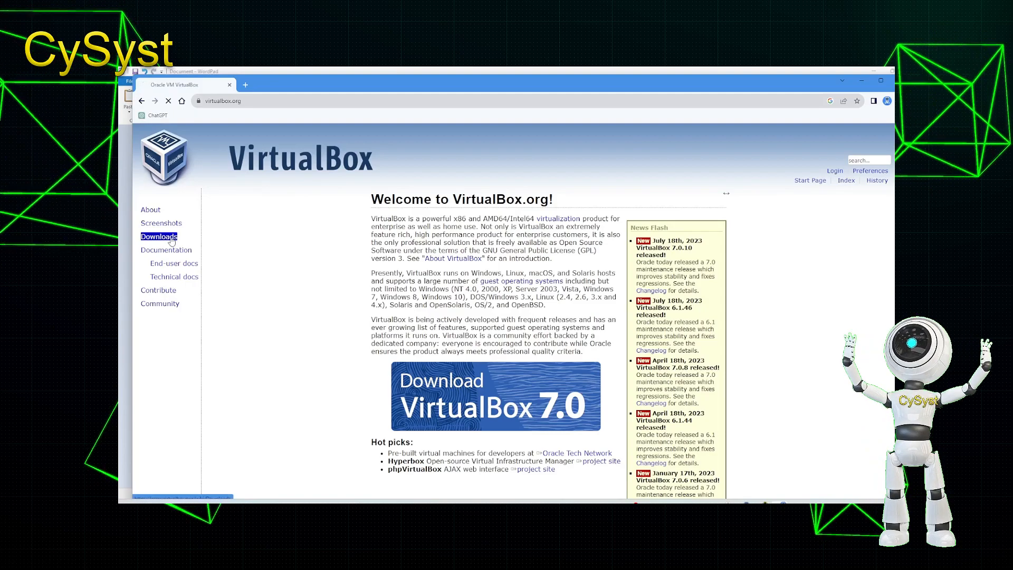
pyautogui.click(158, 235)
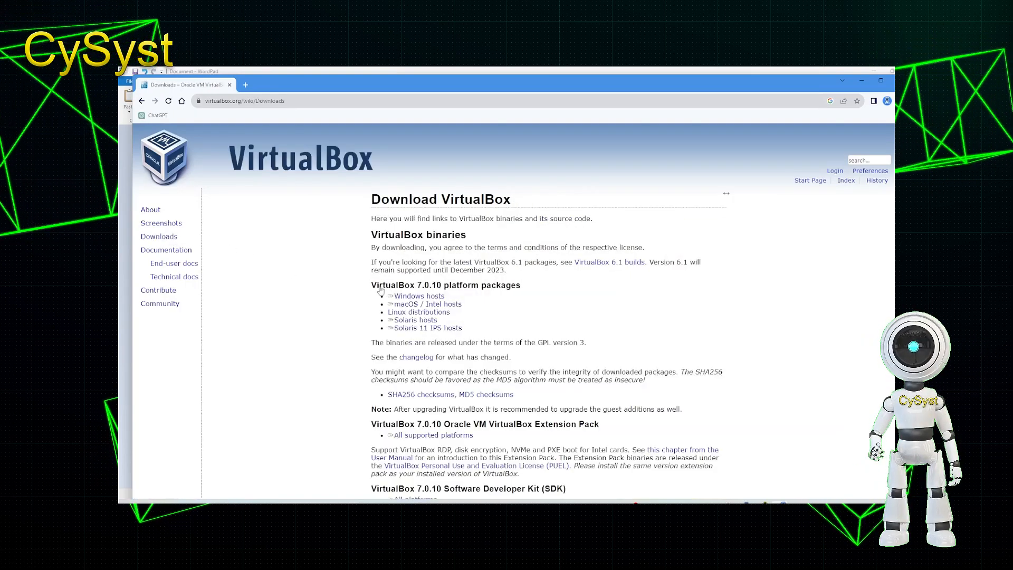
pyautogui.moveTo(445, 326)
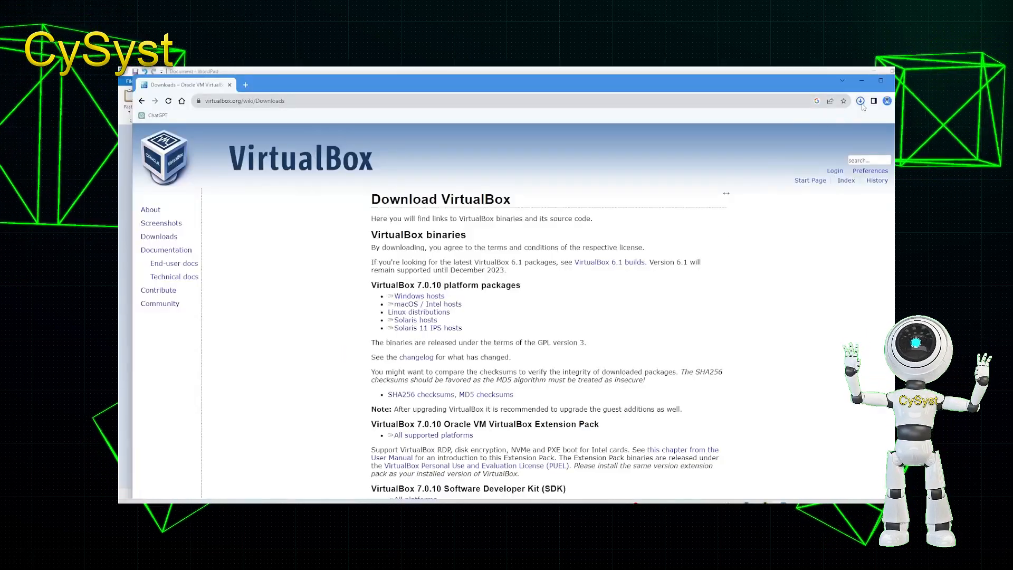
# Run the downloaded VirtualBox 7.0.10 installer and continue past its welcome screen
pyautogui.click(859, 102)
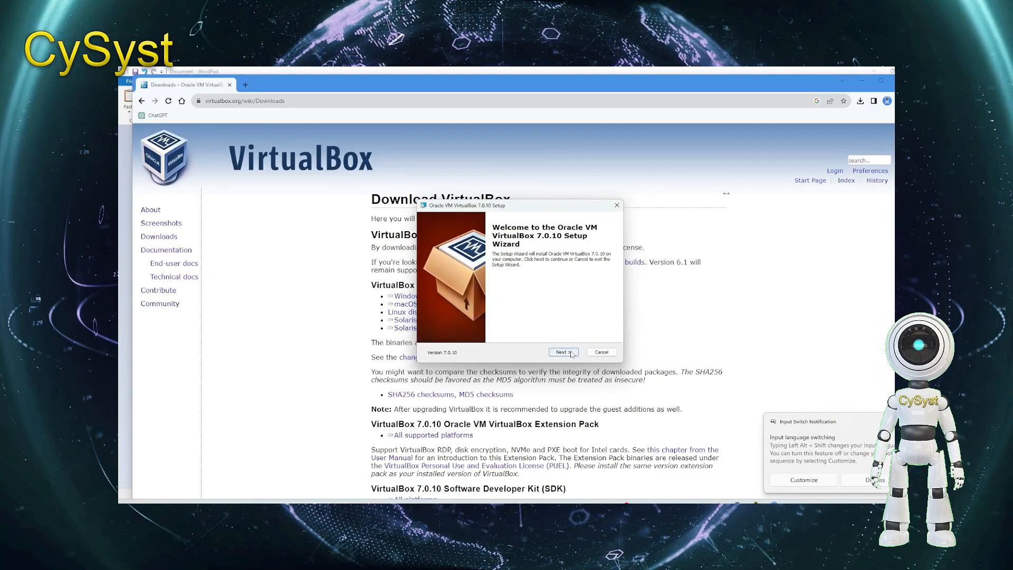
pyautogui.click(562, 353)
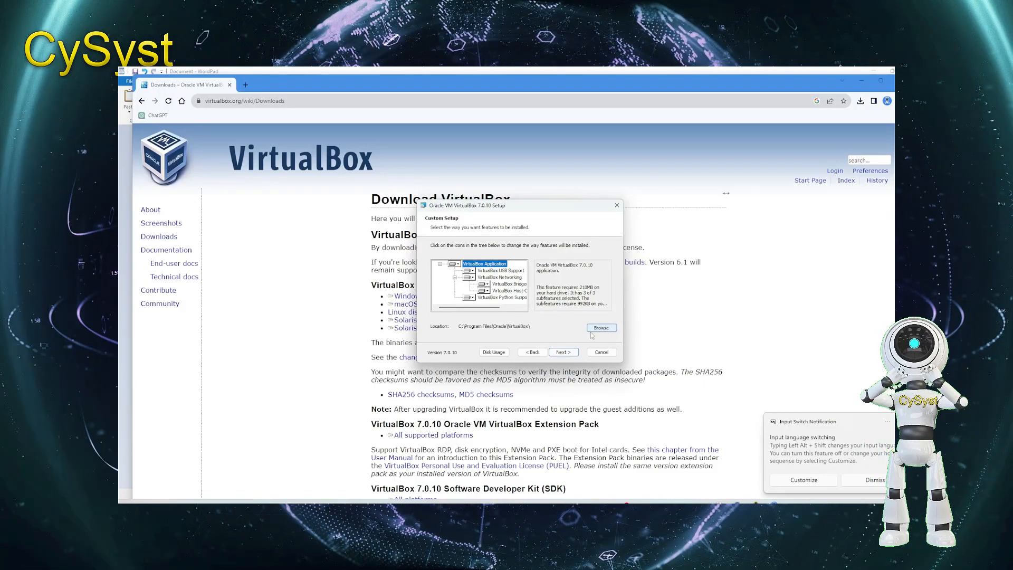
pyautogui.moveTo(601, 329)
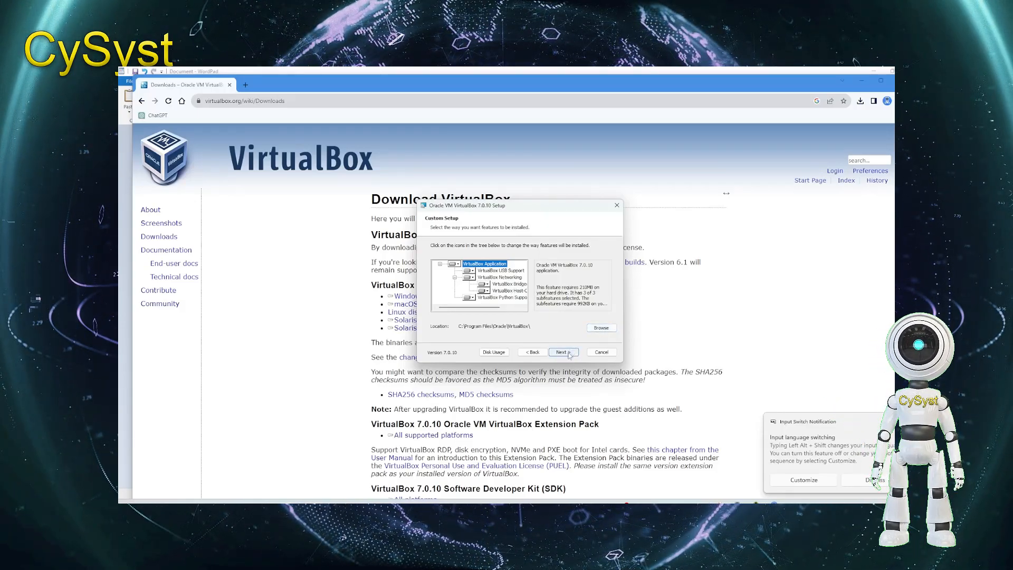
# Keep default features, accept the Network Interfaces warning, and decline installing without Python win32api dependencies
pyautogui.click(560, 353)
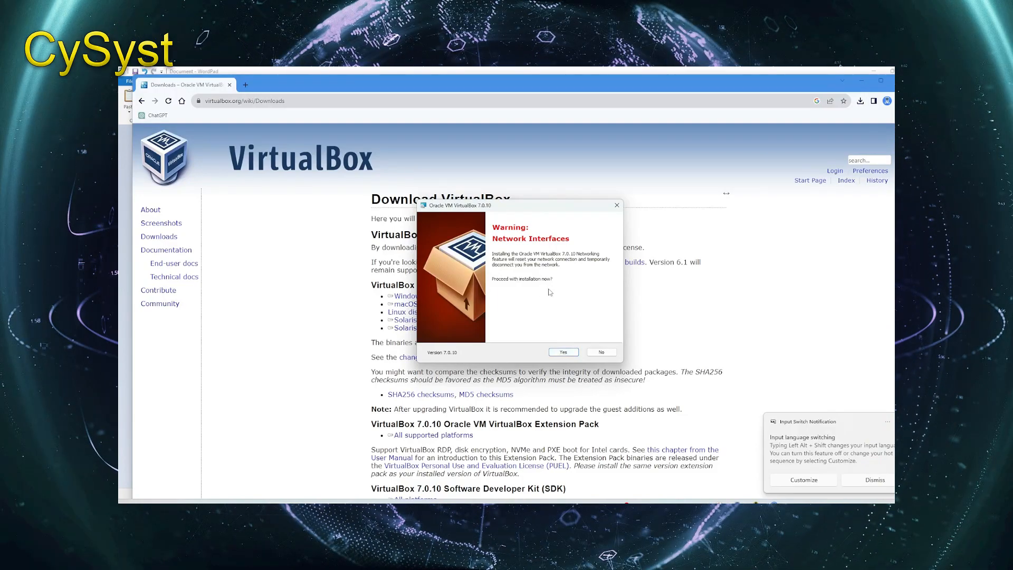
pyautogui.click(562, 352)
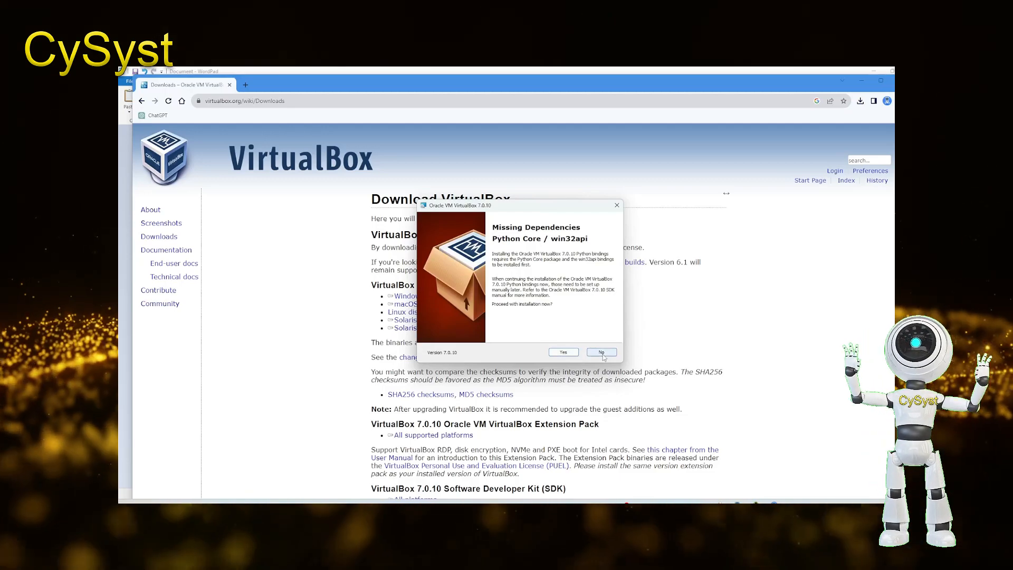
pyautogui.click(601, 352)
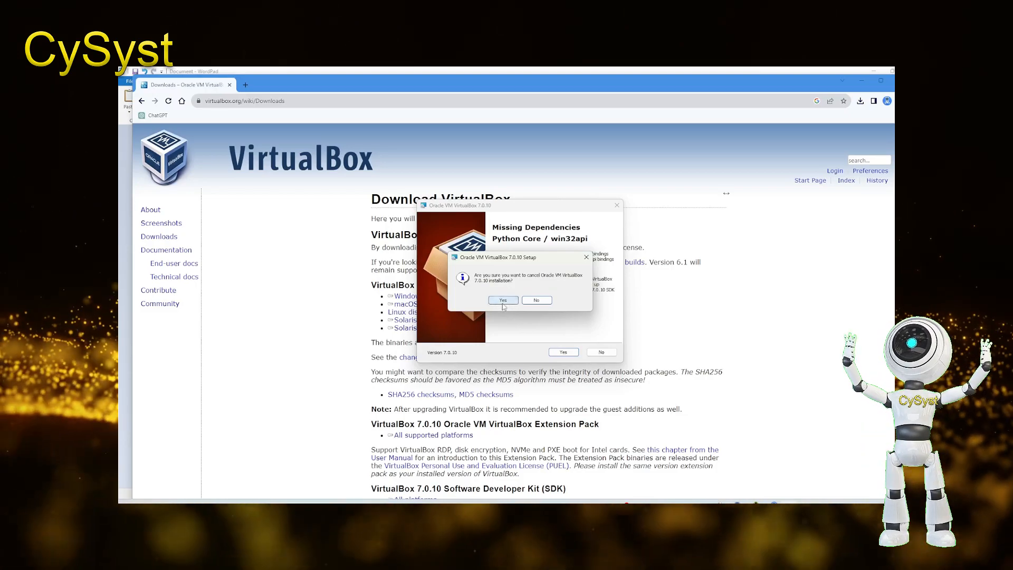
pyautogui.click(502, 299)
pyautogui.write('python')
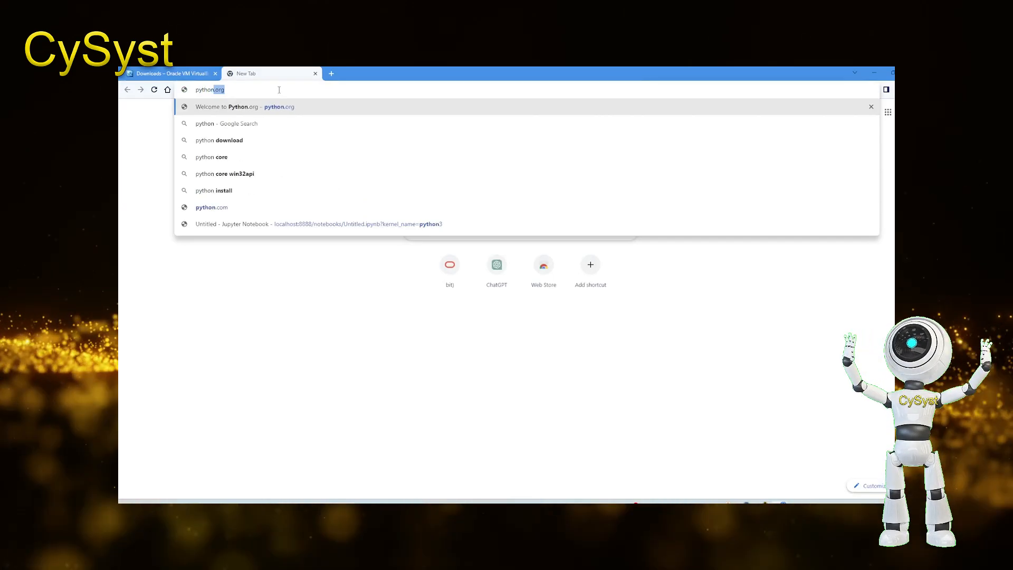
# Navigate to python.org and open its Downloads page for Windows
pyautogui.press('Backspace')
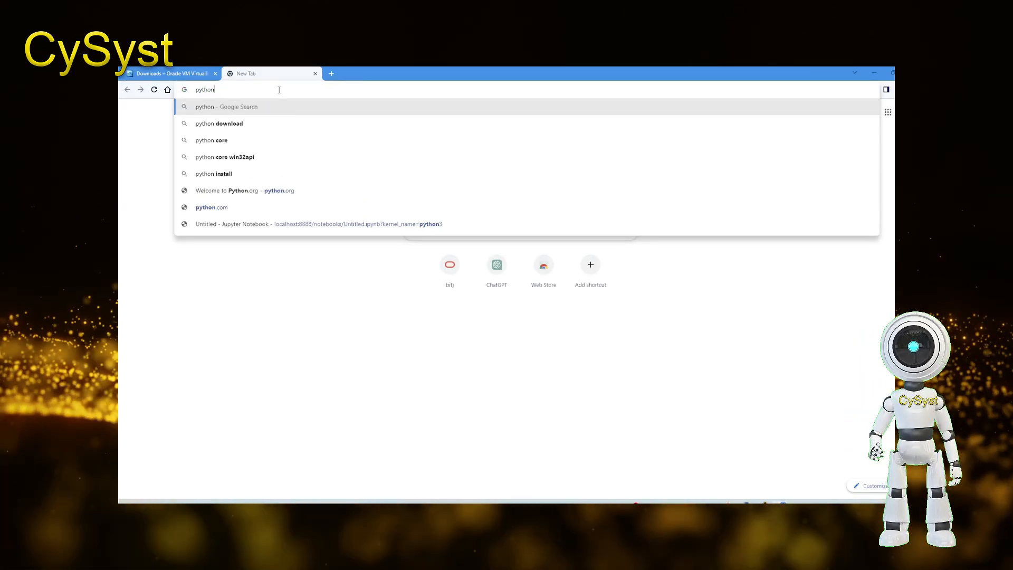
pyautogui.write('.org')
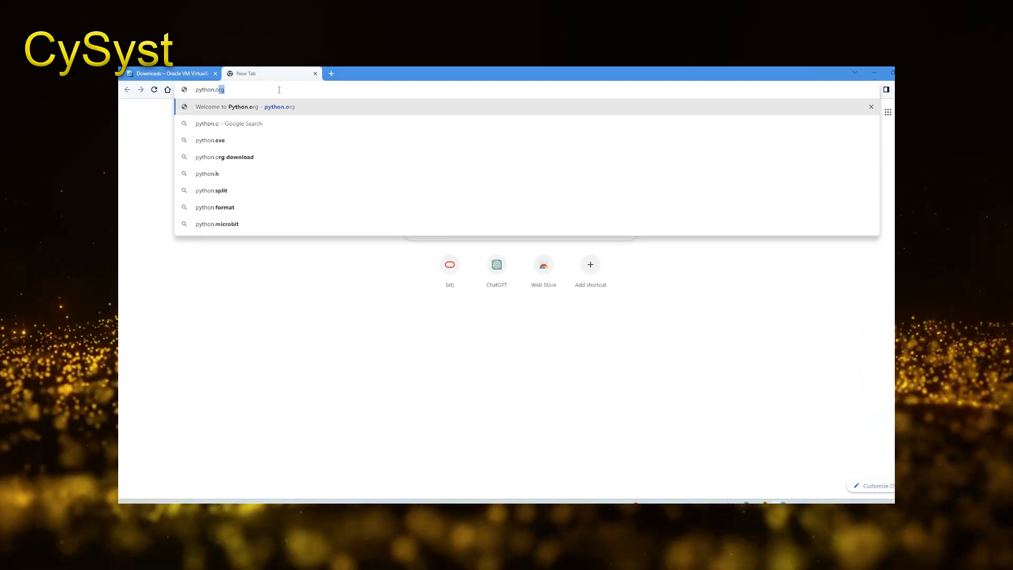
pyautogui.press('Return')
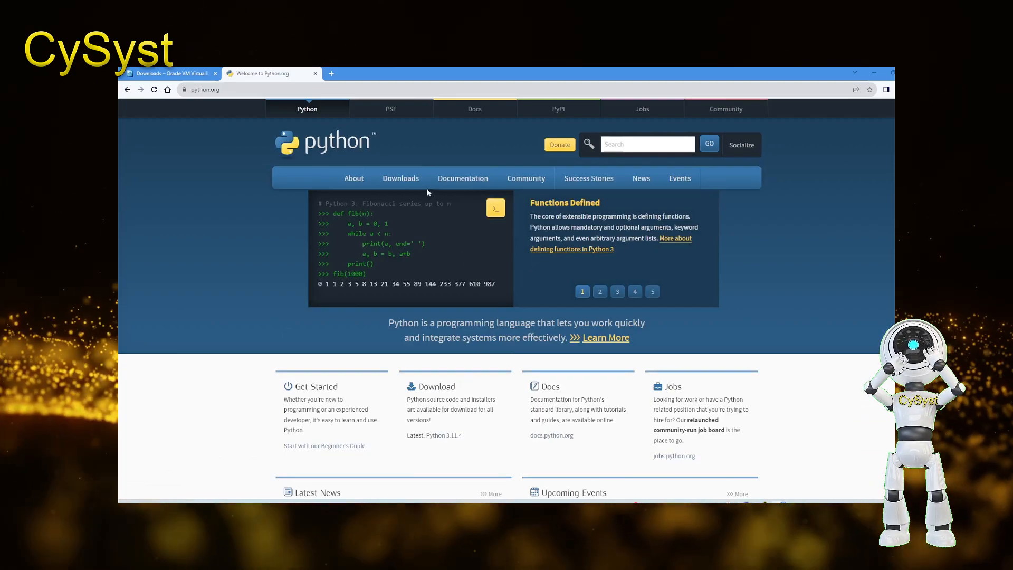
pyautogui.click(401, 177)
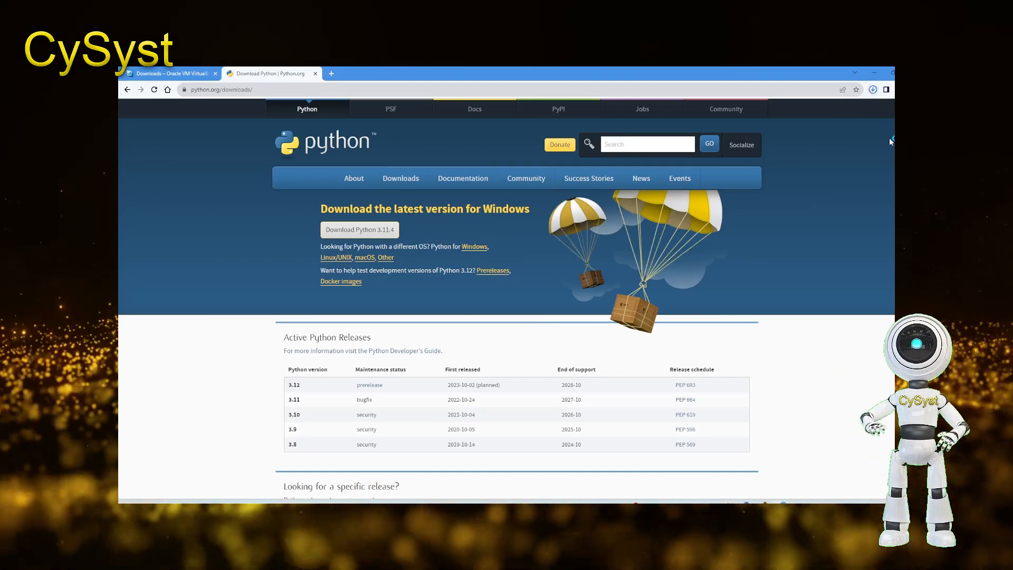
# Download the Python 3.11.4 installer for Windows
pyautogui.click(872, 89)
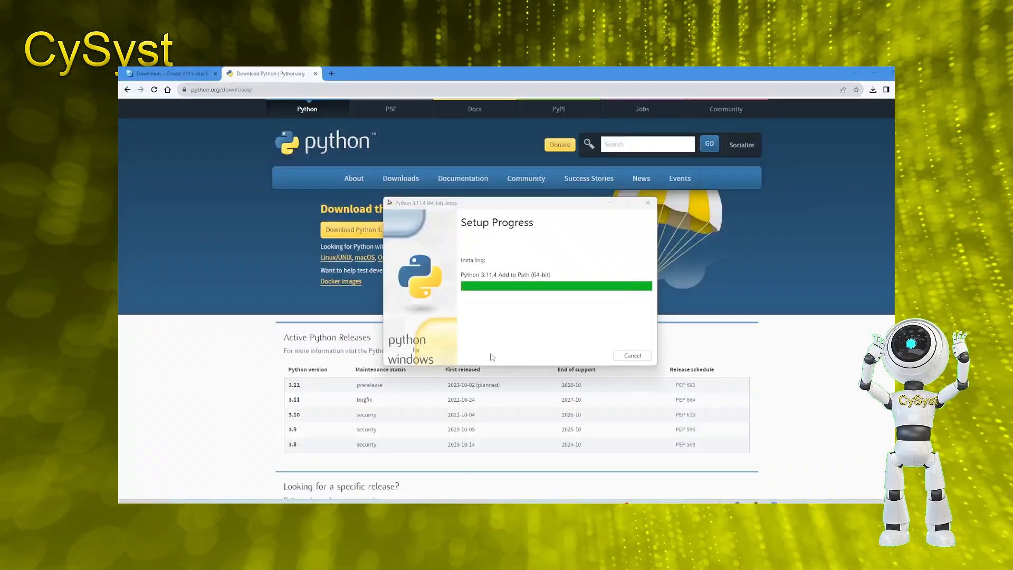
pyautogui.moveTo(646, 403)
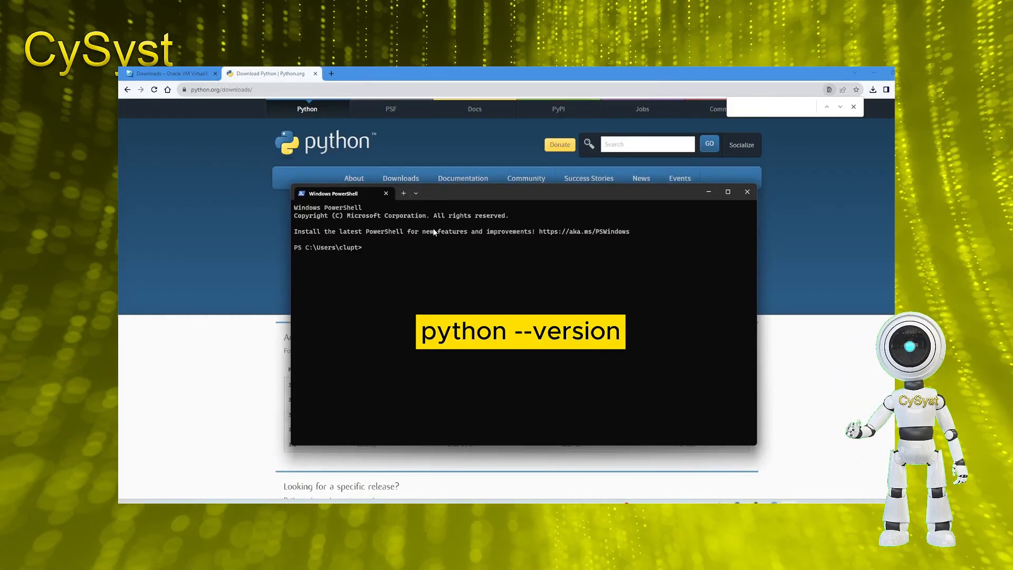
# Run python --version in PowerShell to confirm Python 3.11.4 is installed
pyautogui.write('python')
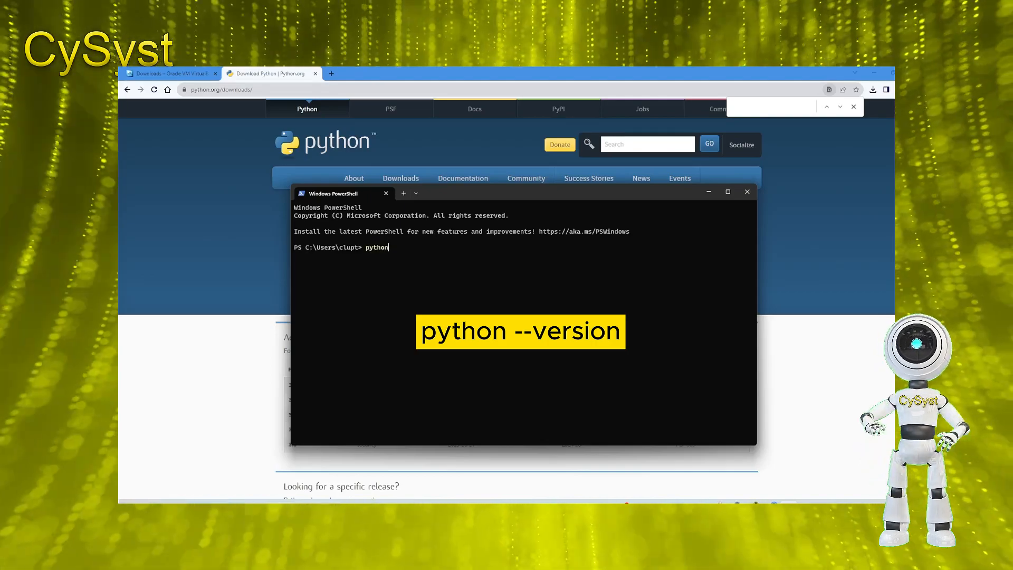
pyautogui.write('--ver')
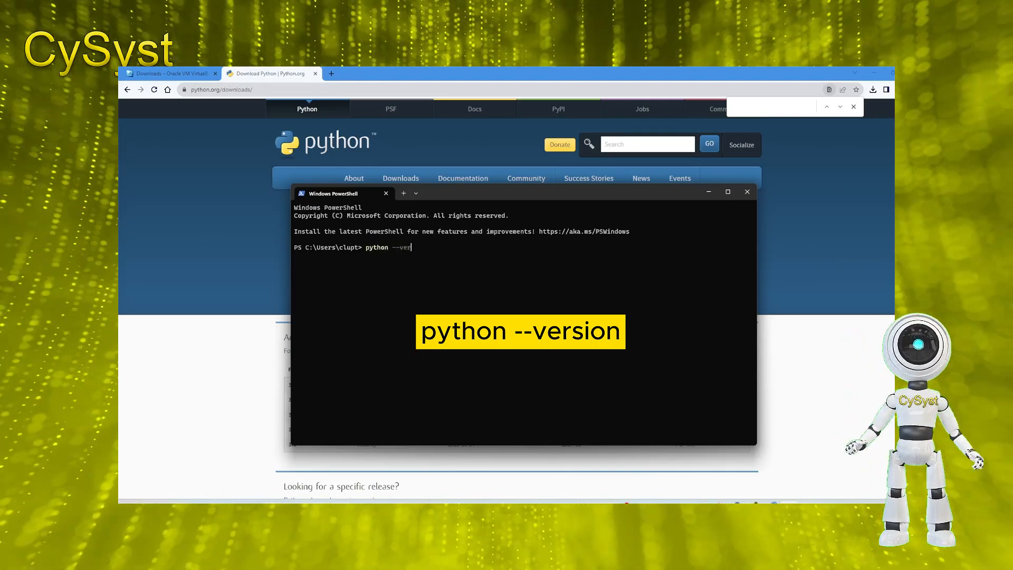
pyautogui.press('Return')
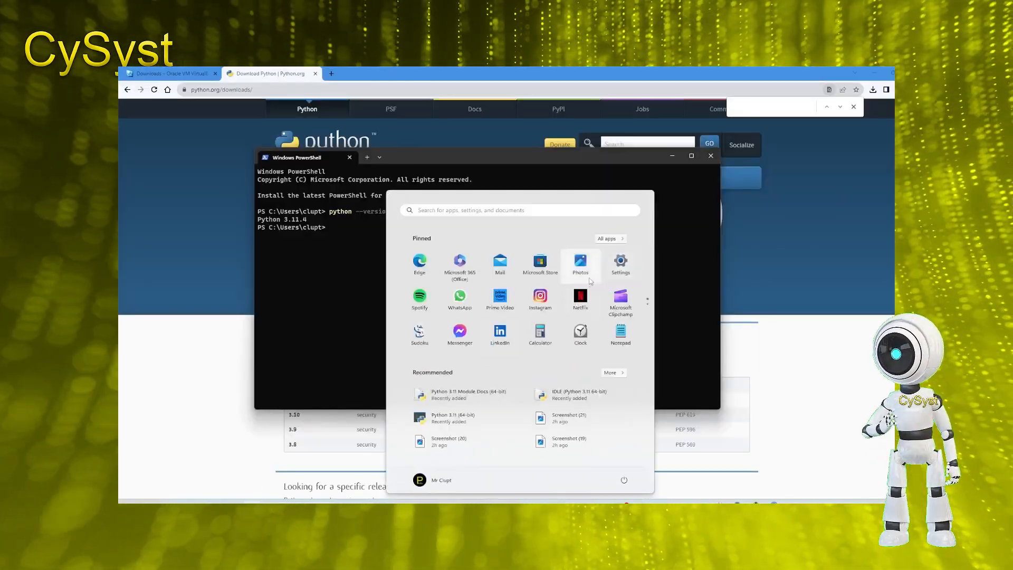
# Launch IDLE (Python 3.11 64-bit) from the Start menu's All apps list
pyautogui.click(608, 239)
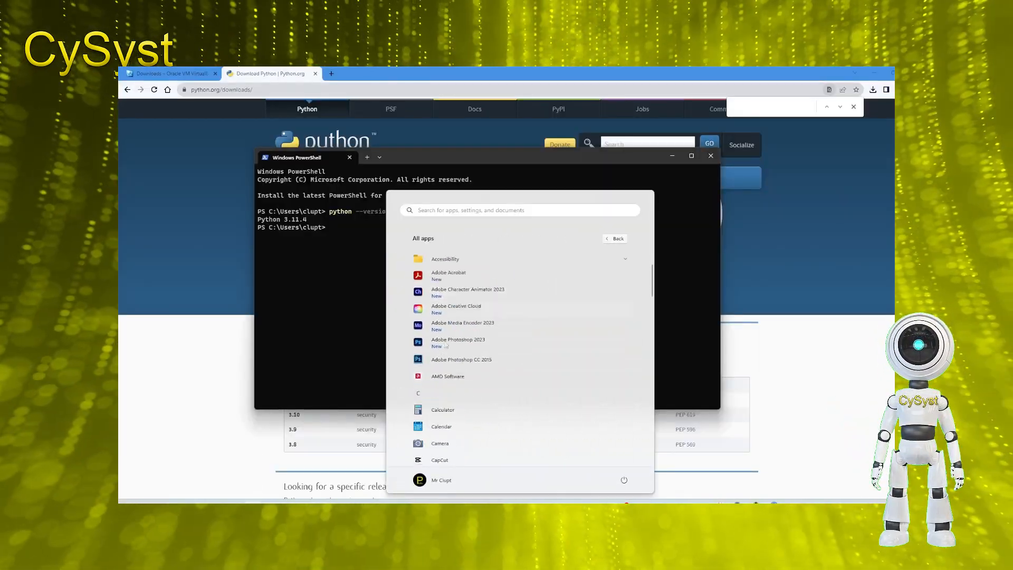
pyautogui.scroll(-3)
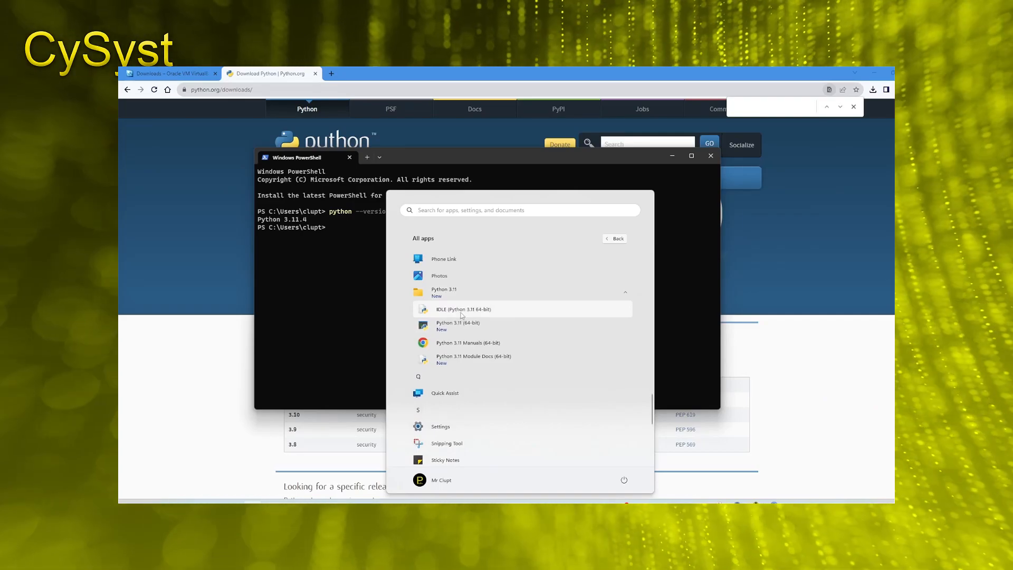
pyautogui.click(462, 314)
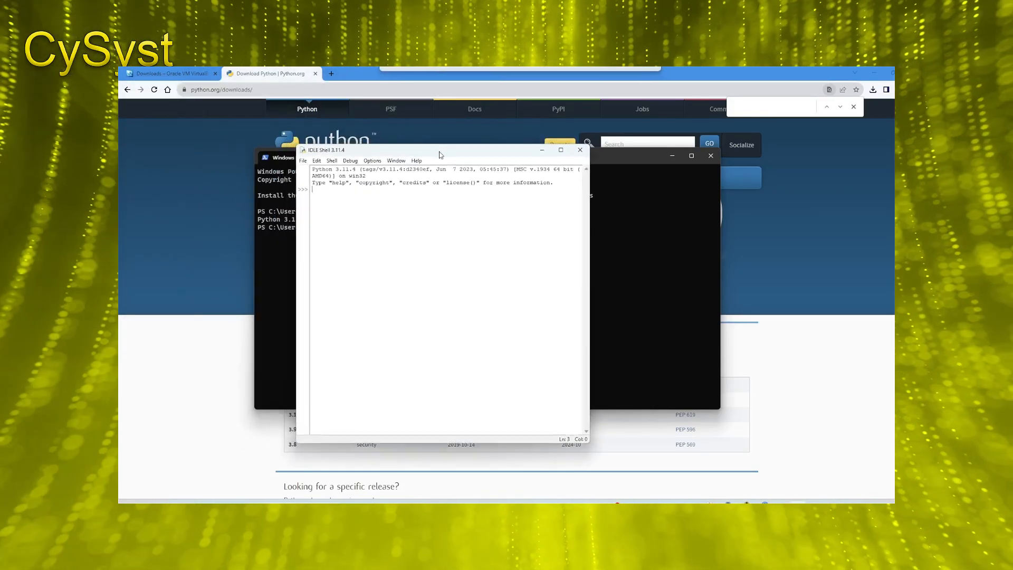
# Run print('Hello World!') in the IDLE shell so it outputs Hello World!
pyautogui.click(344, 198)
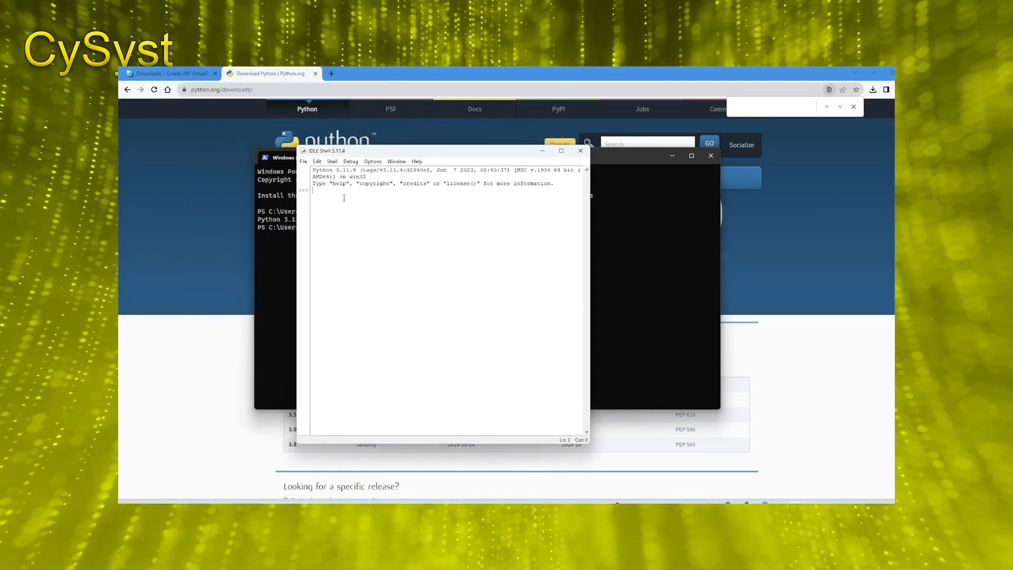
pyautogui.write('print')
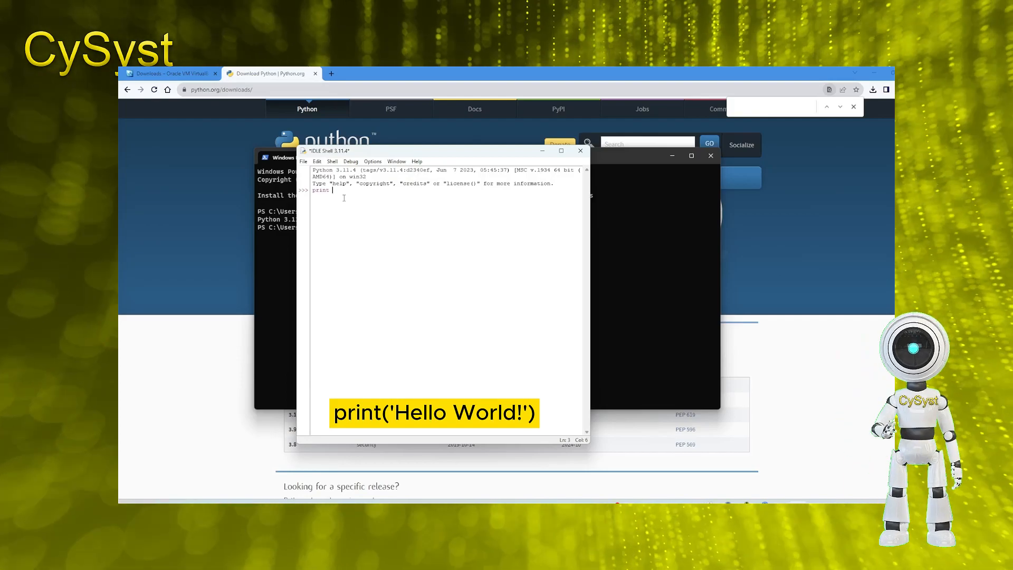
pyautogui.write("('Hello World!'")
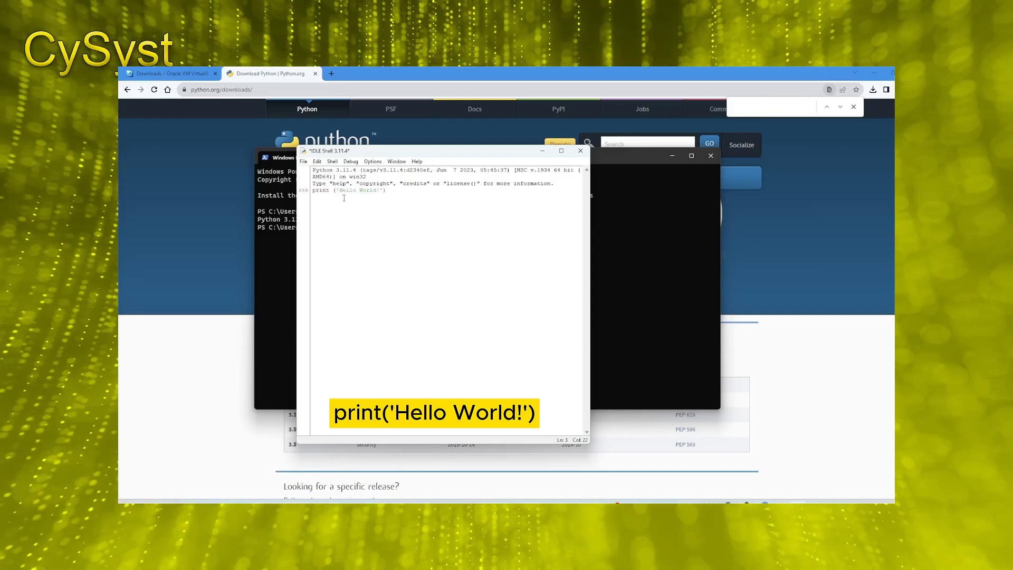
pyautogui.press('Return')
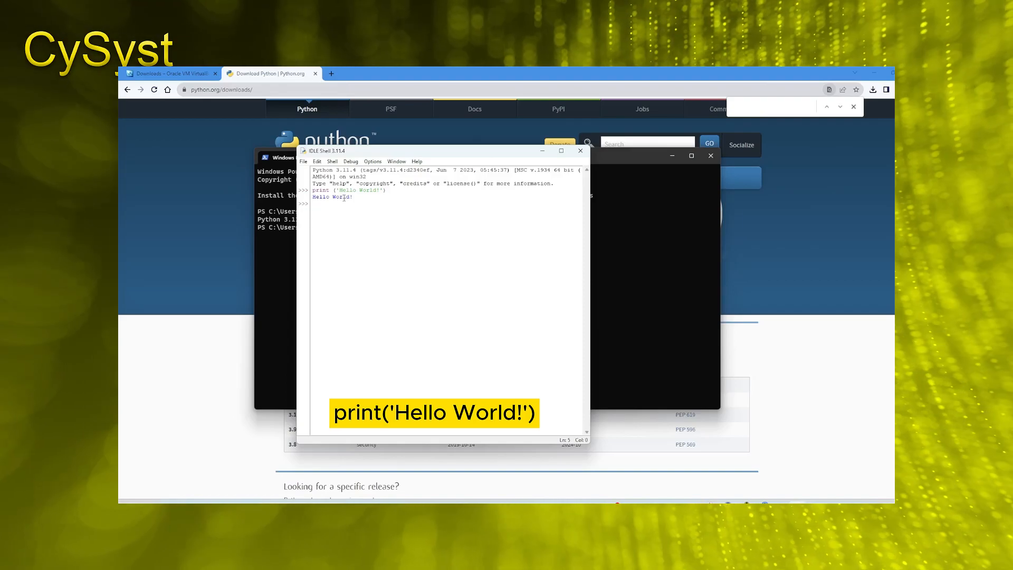
pyautogui.moveTo(385, 249)
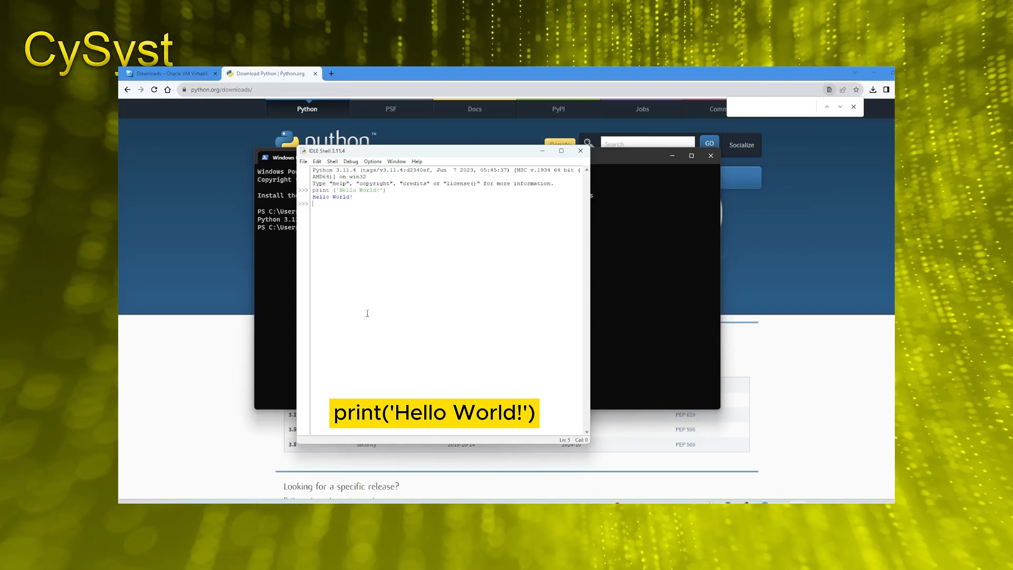
pyautogui.moveTo(225, 223)
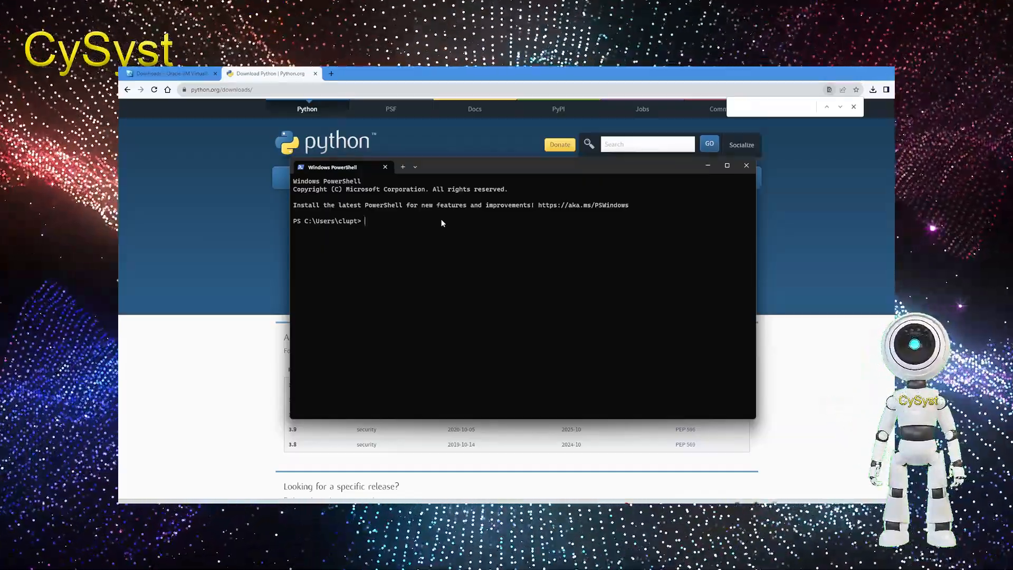
# Enter py -m pip install pywin32 in PowerShell to install pywin32-306
pyautogui.write('yp')
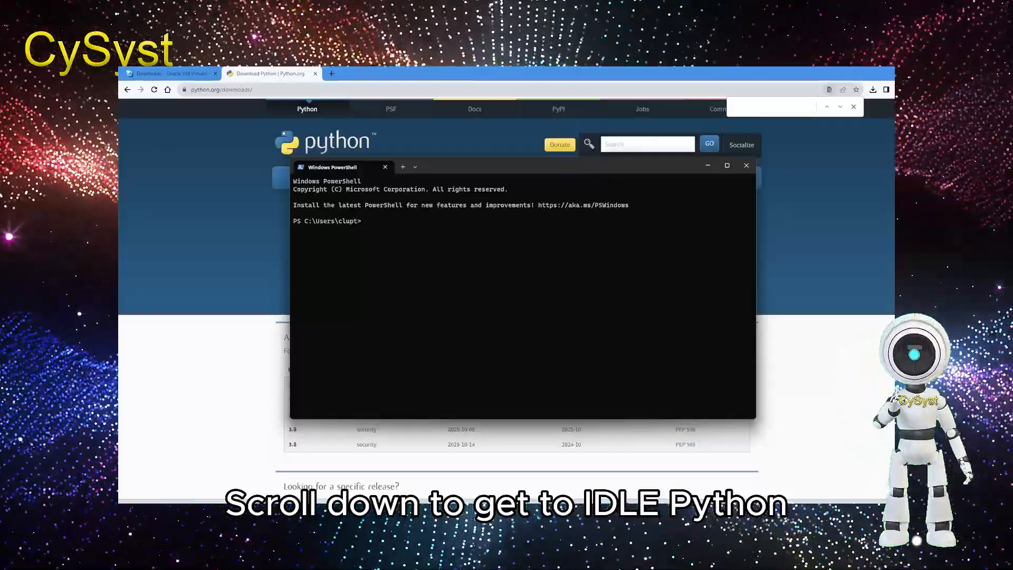
pyautogui.write('py')
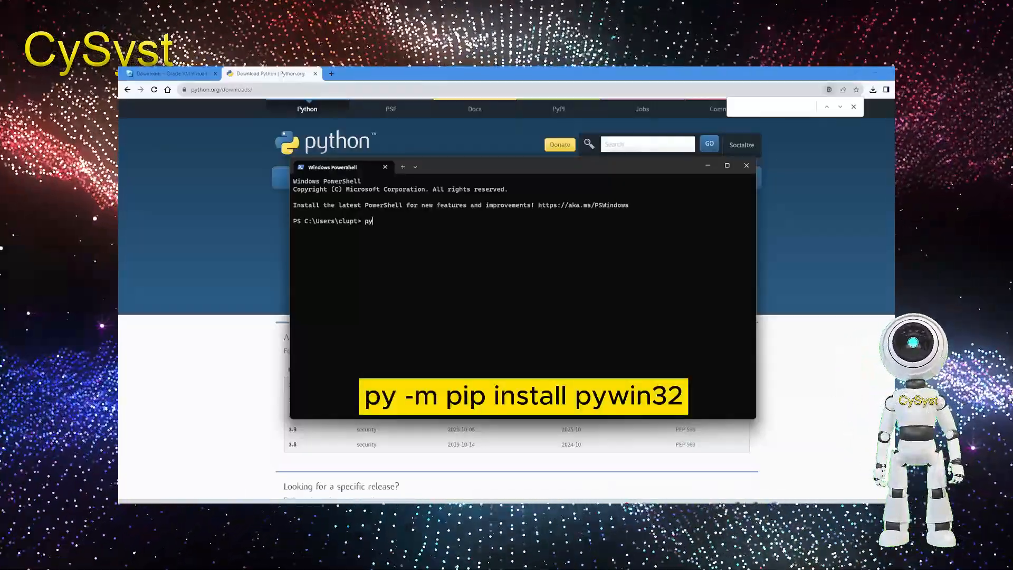
pyautogui.write('-m')
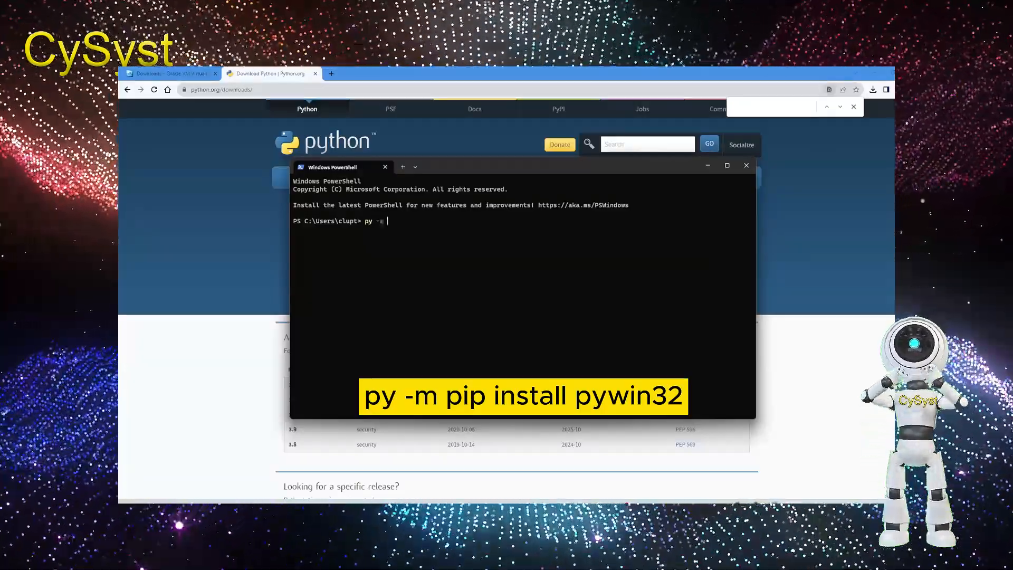
pyautogui.write('pip')
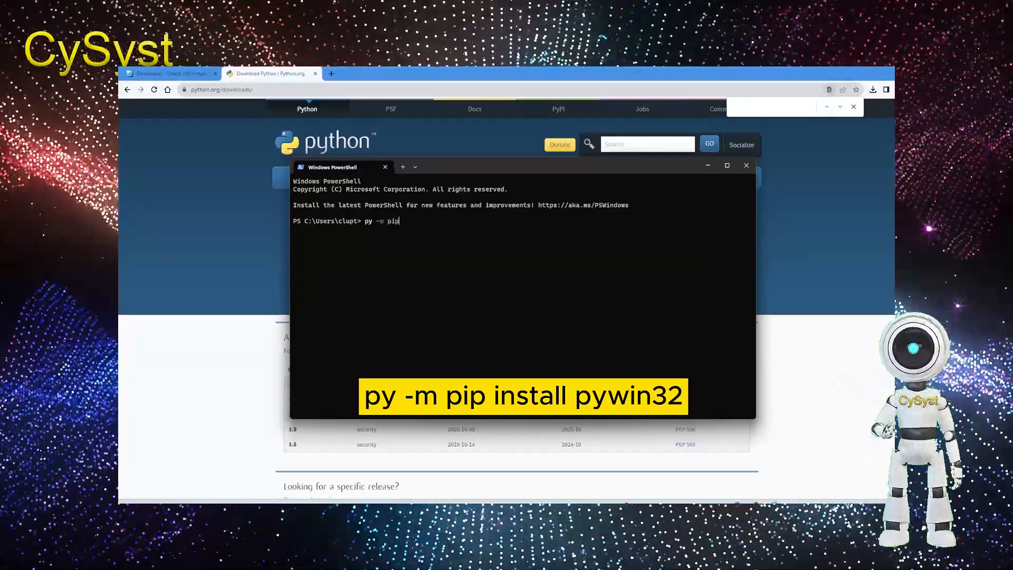
pyautogui.write('install')
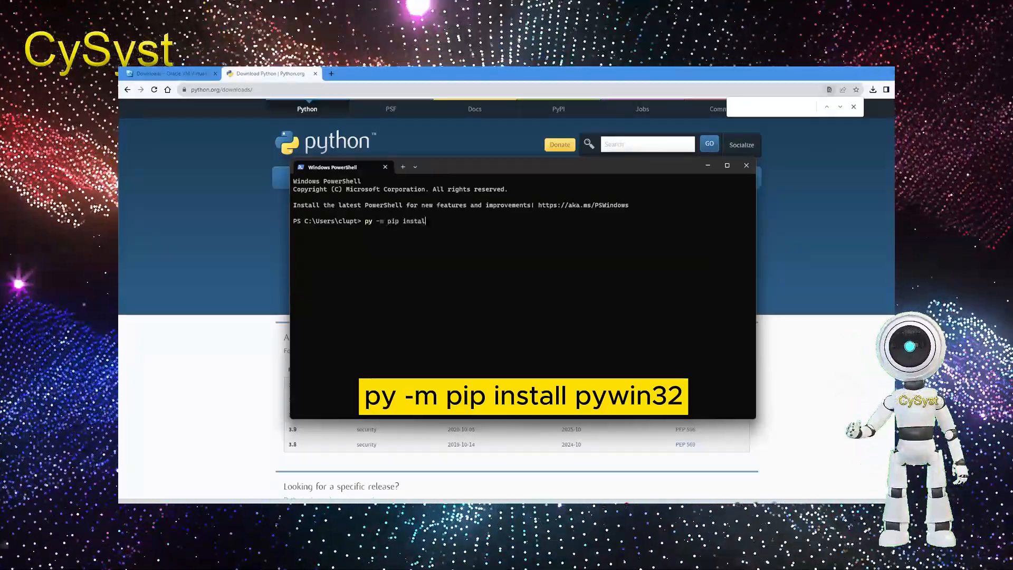
pyautogui.write('p')
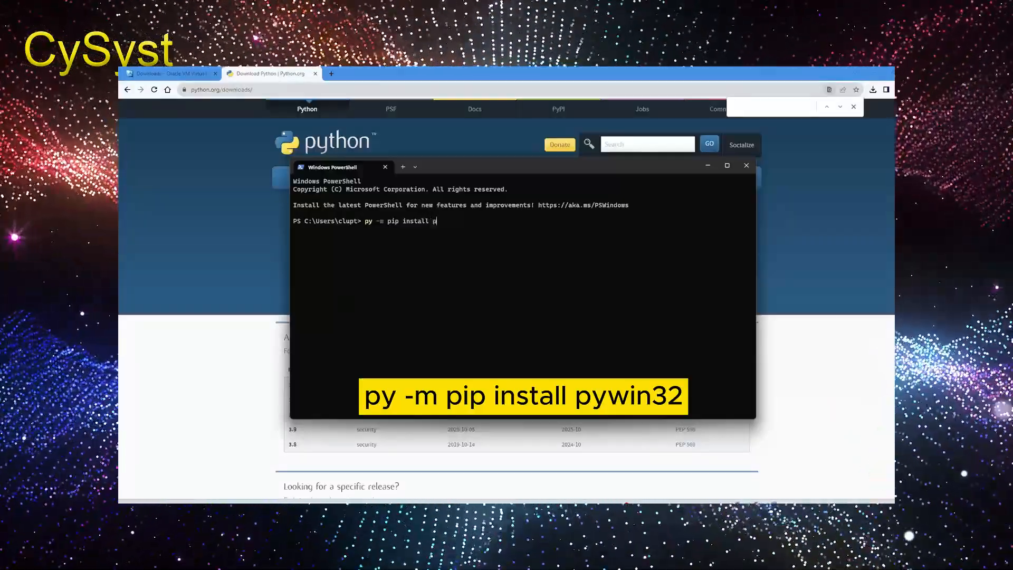
pyautogui.write('y')
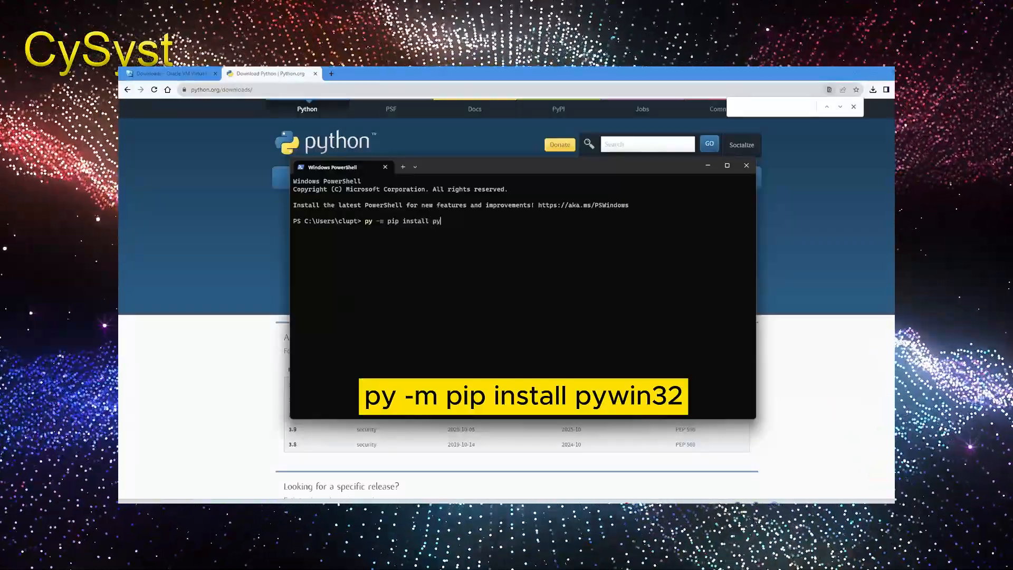
pyautogui.write('win32')
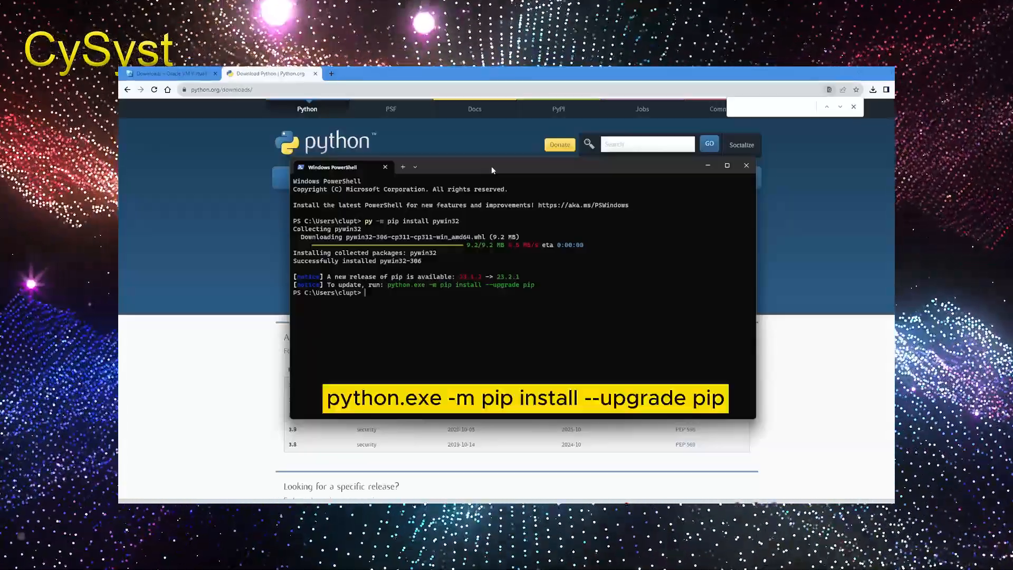
# Run python.exe -m pip install --upgrade pip to upgrade pip to 23.2.1
pyautogui.write('python.ex')
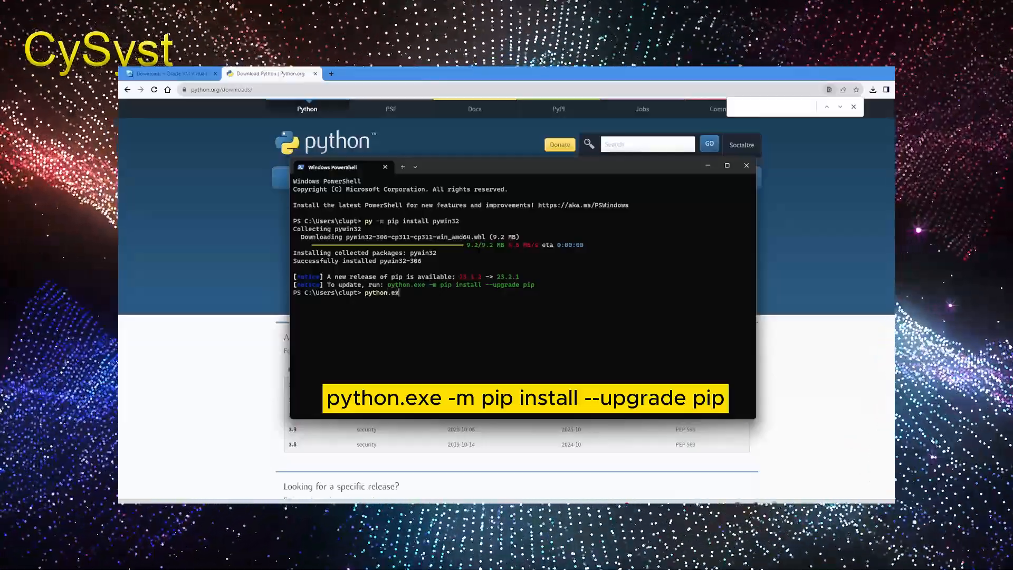
pyautogui.press('Return')
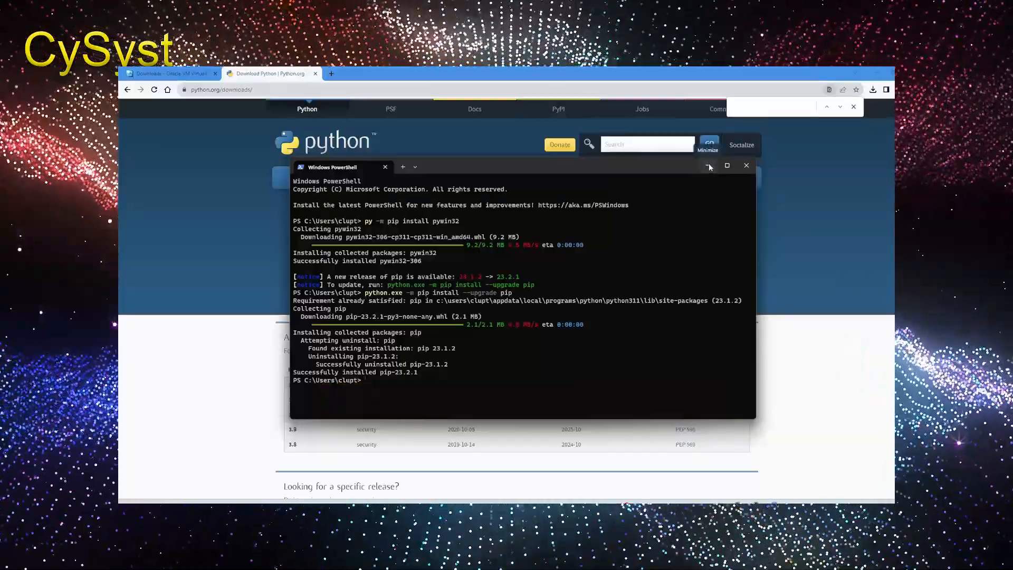
# Relaunch the downloaded VirtualBox 7.0.10 installer and proceed past the welcome and installation folder pages
pyautogui.click(171, 73)
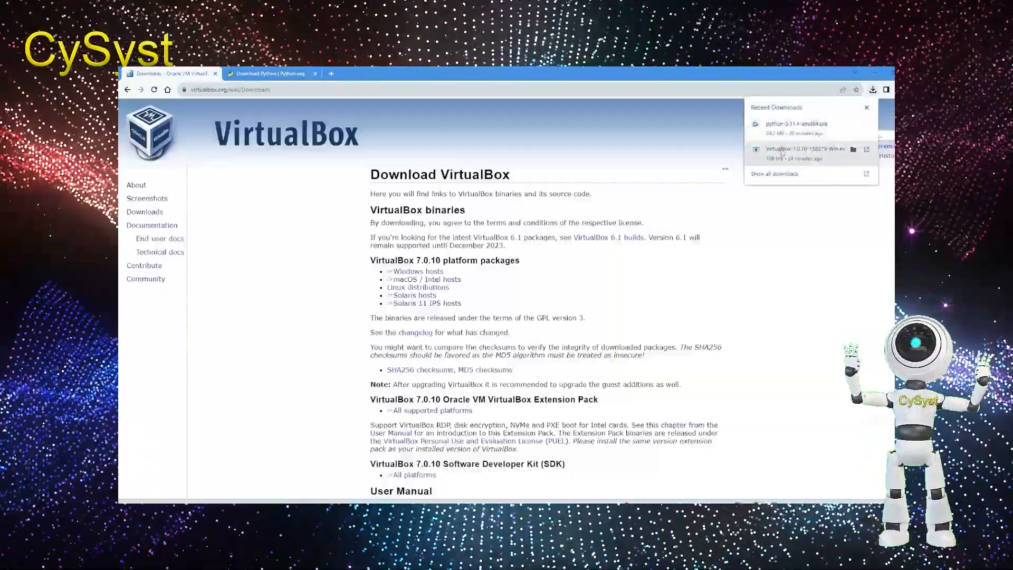
pyautogui.click(804, 148)
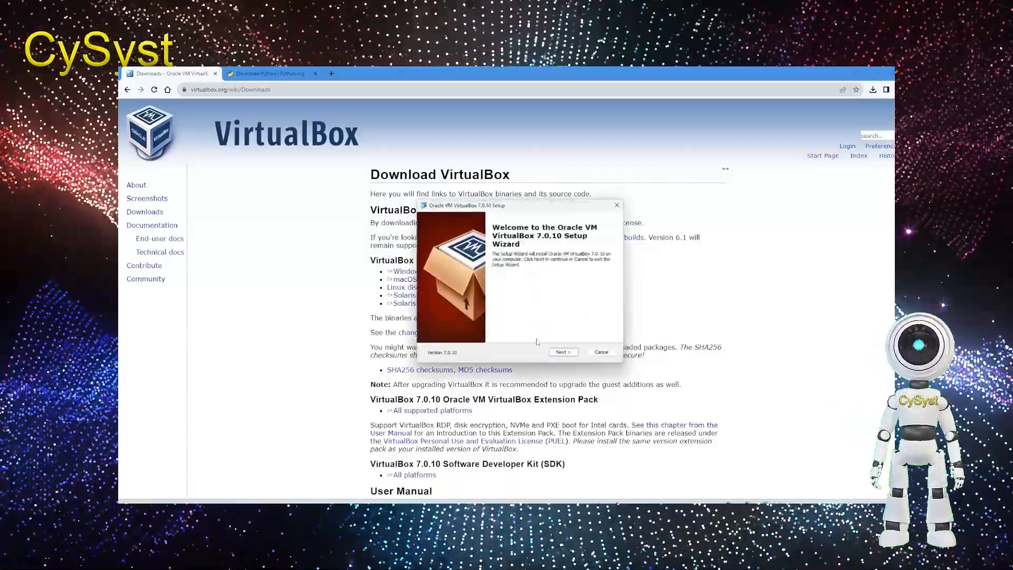
pyautogui.click(561, 351)
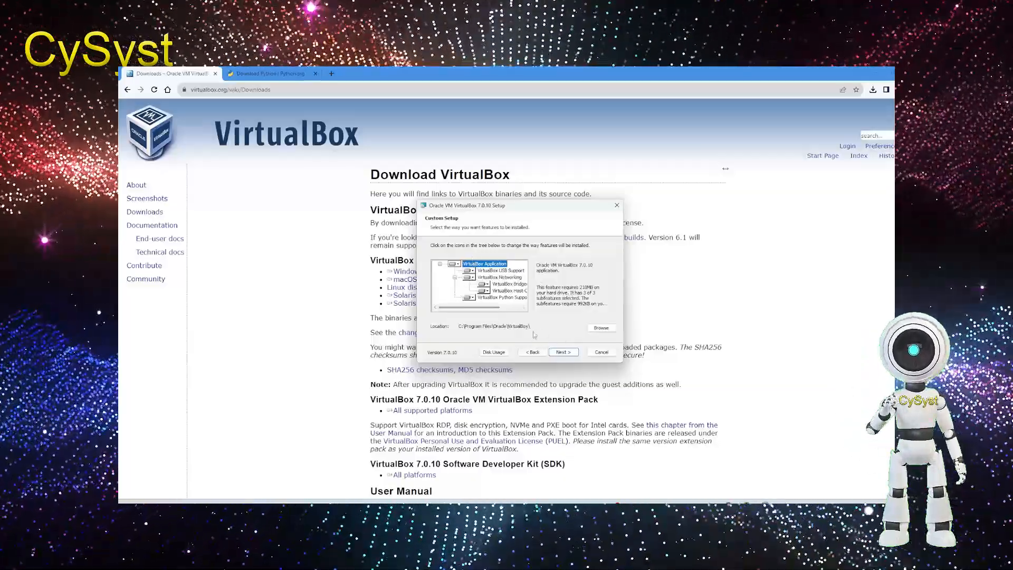
pyautogui.click(599, 327)
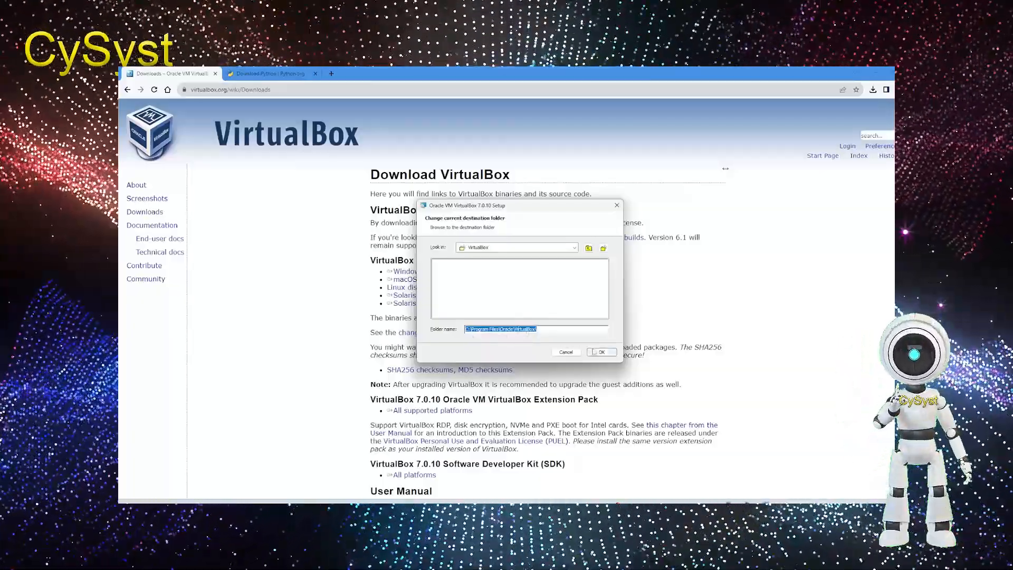
# Keep the default features and approve the Network Interfaces reset warning, reaching Ready to Install
pyautogui.click(600, 352)
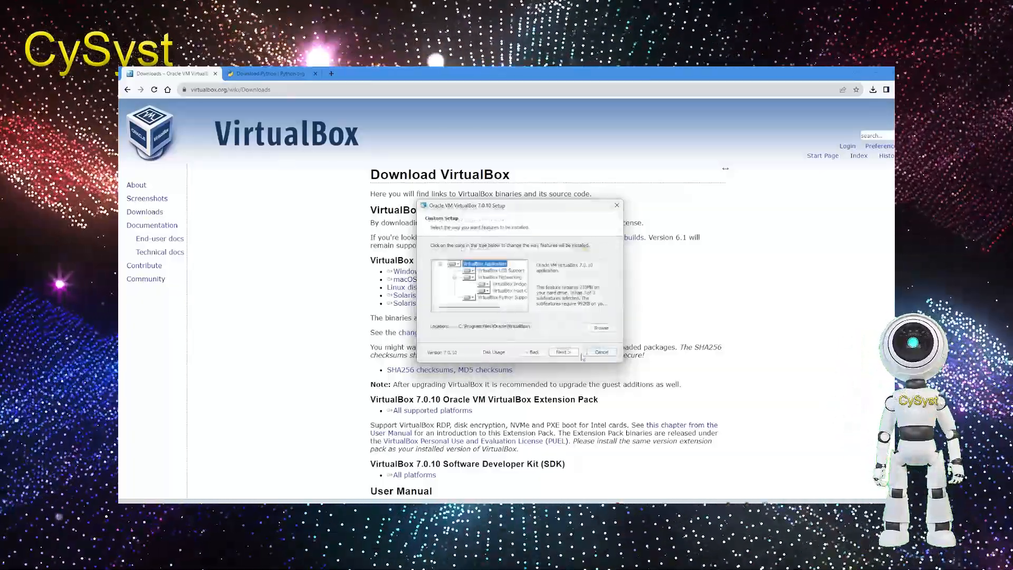
pyautogui.click(563, 353)
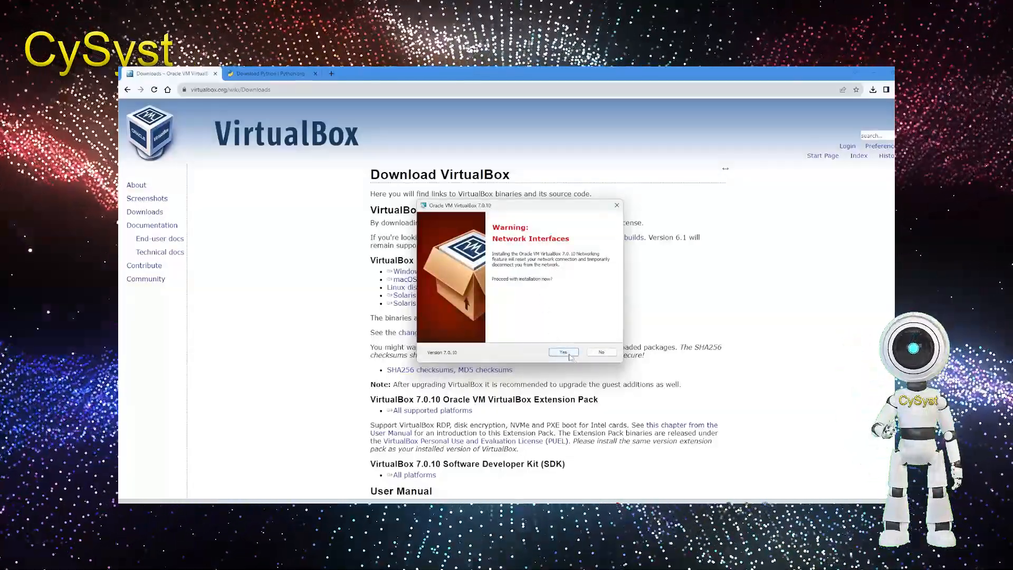
pyautogui.click(562, 353)
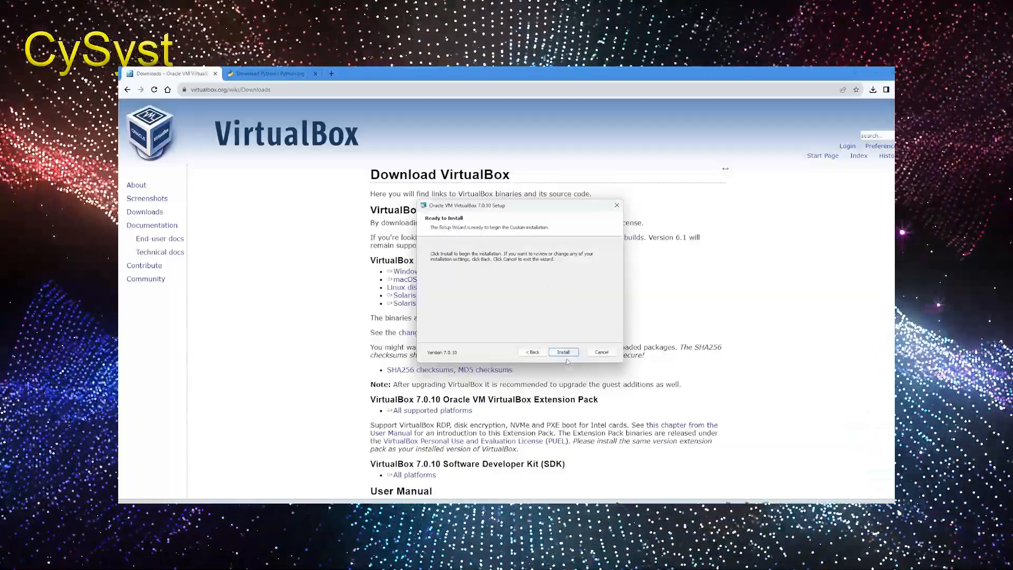
# Install VirtualBox 7.0.10 and finish setup with 'Start Oracle VM VirtualBox after installation' checked
pyautogui.click(563, 352)
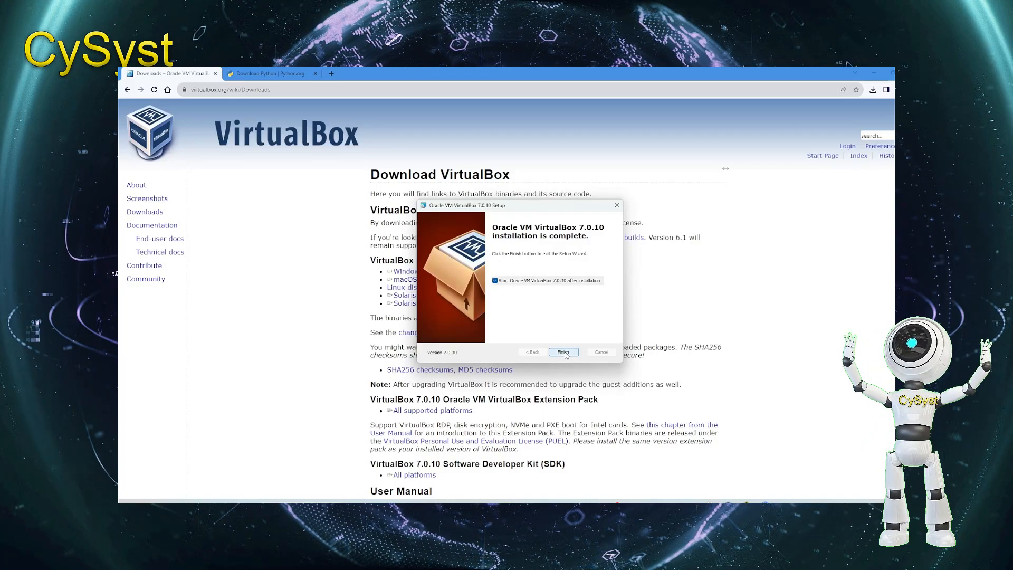
pyautogui.click(562, 352)
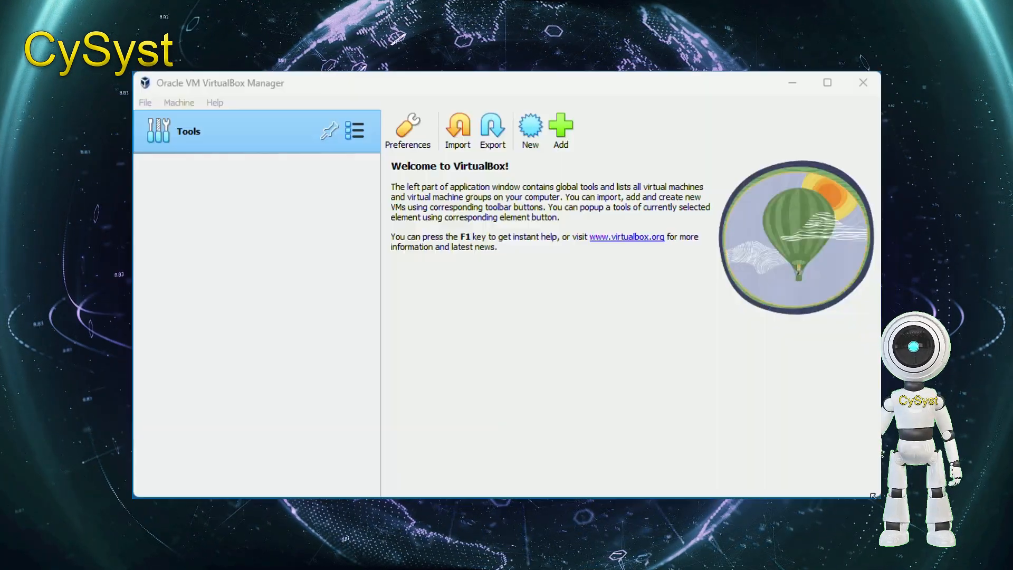
pyautogui.moveTo(212, 154)
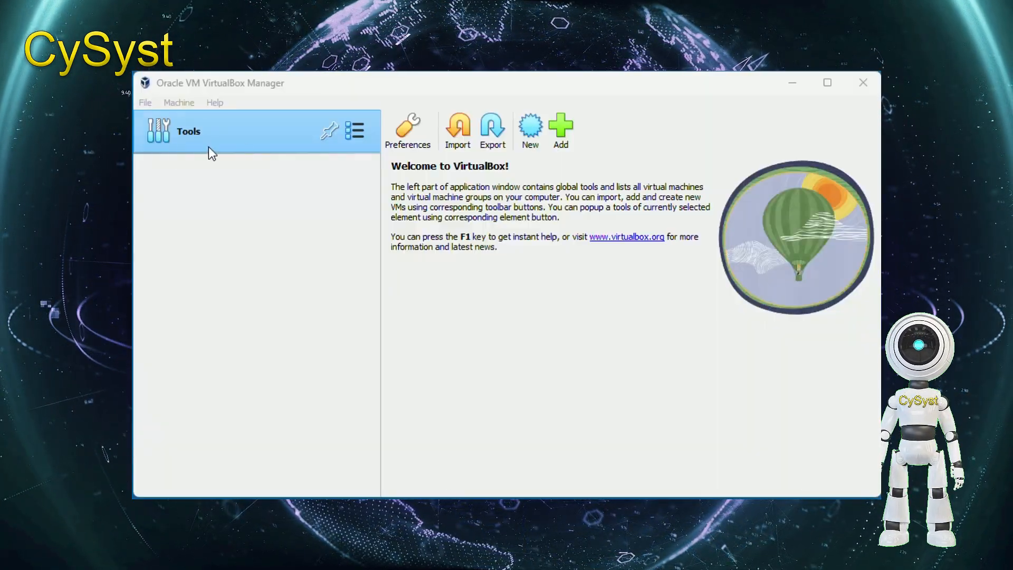
pyautogui.moveTo(350, 167)
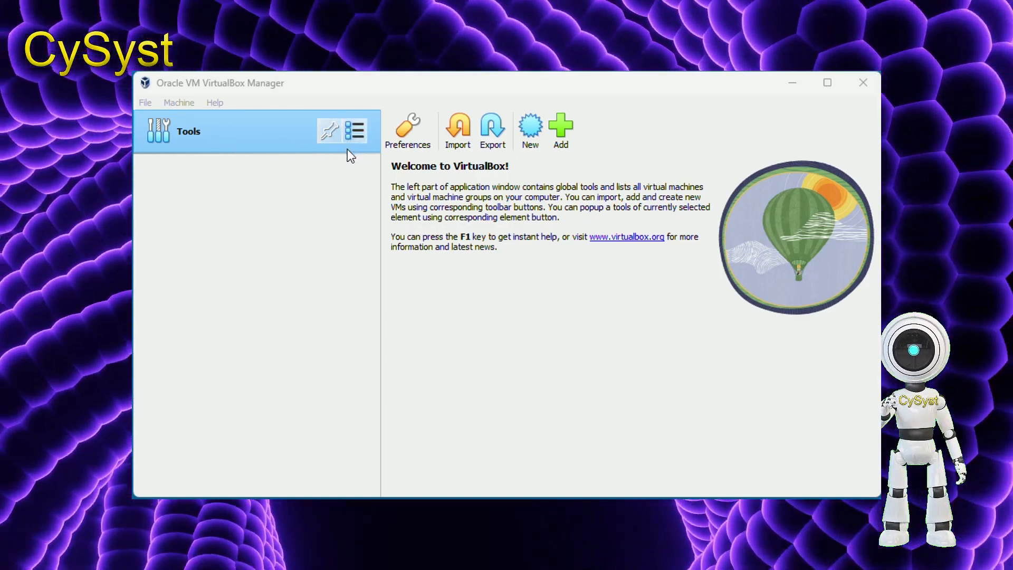
pyautogui.click(354, 131)
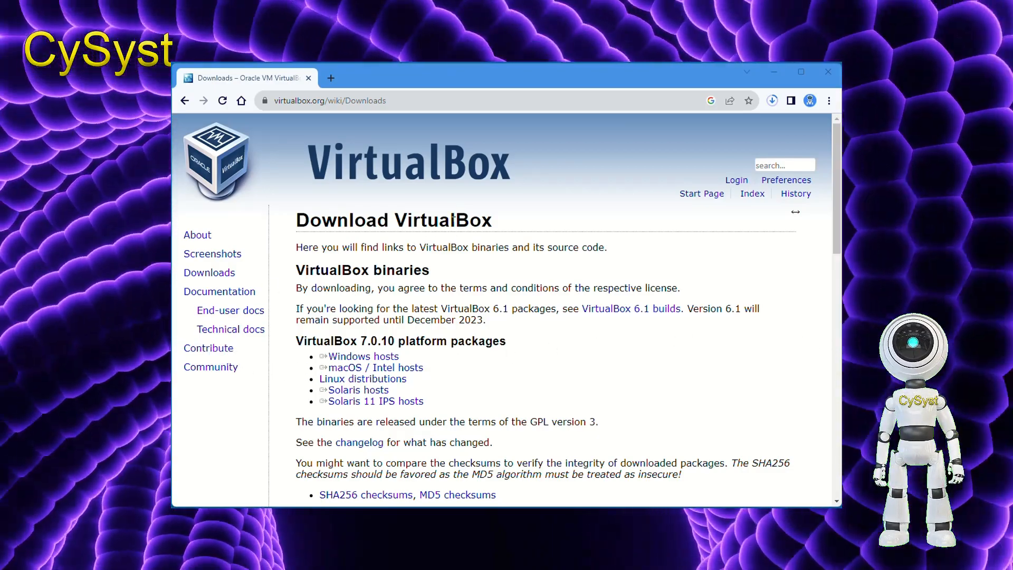
# Download the VirtualBox 7.0.10 Extension Pack via the 'All supported platforms' link
pyautogui.scroll(-3)
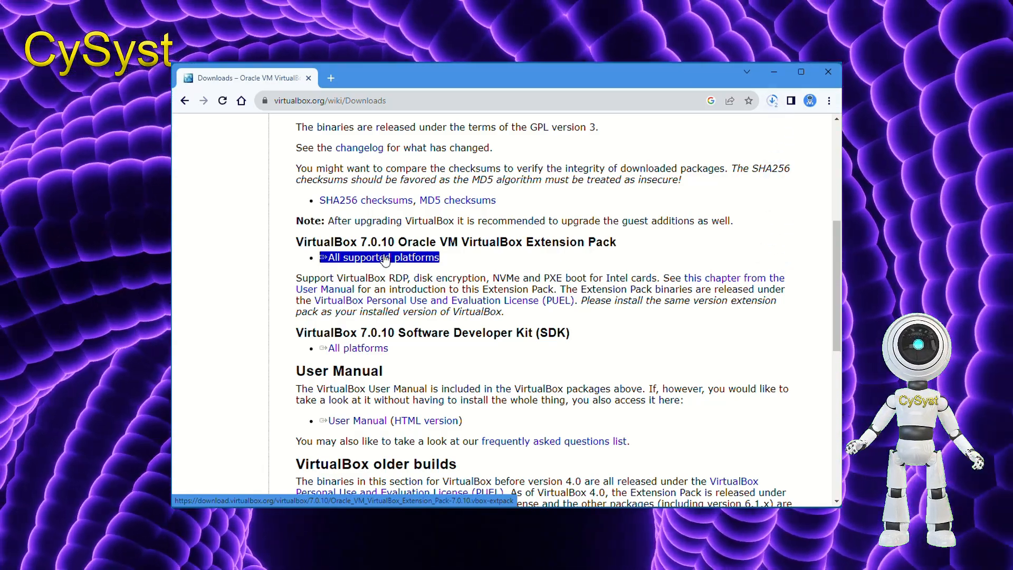
pyautogui.moveTo(706, 138)
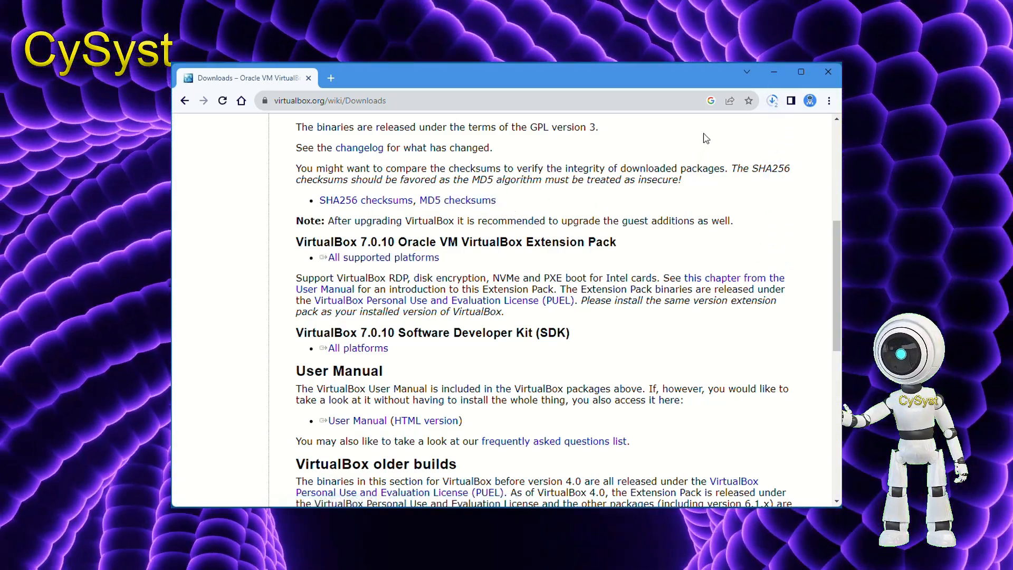
pyautogui.click(773, 100)
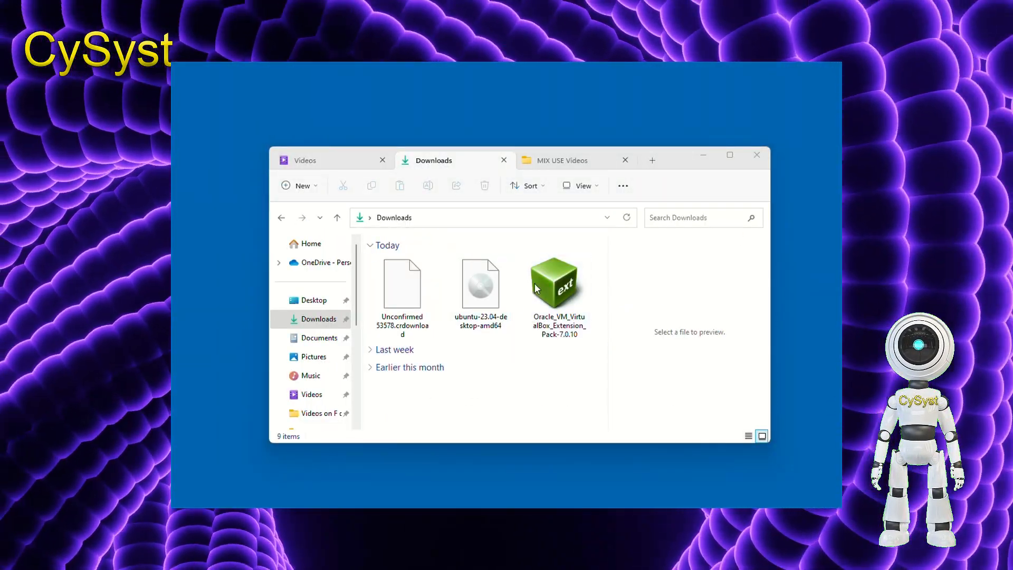
# Open Oracle_VM_VirtualBox_Extension_Pack-7.0.10 from the Downloads folder in VirtualBox
pyautogui.click(558, 283)
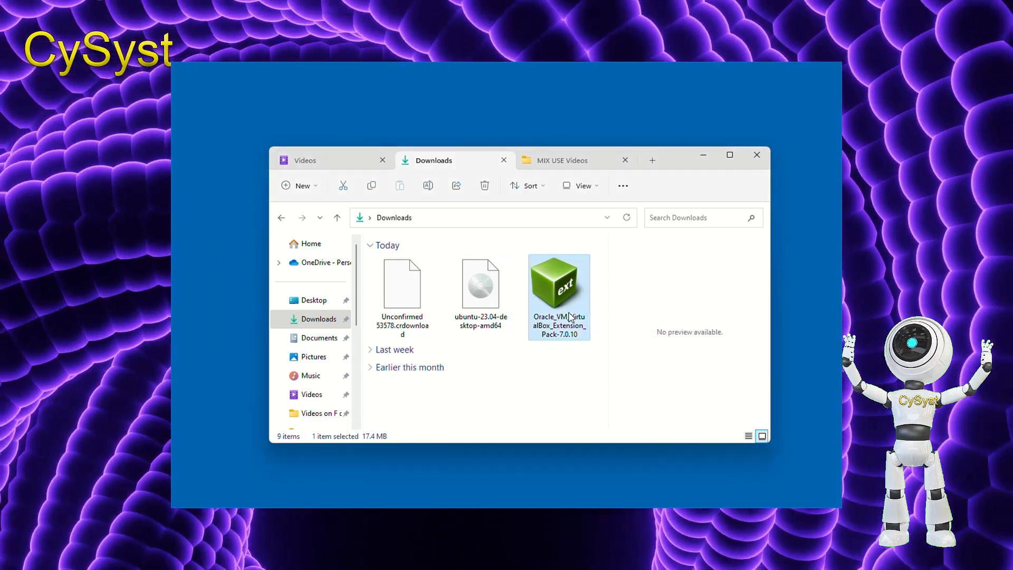
pyautogui.moveTo(567, 316)
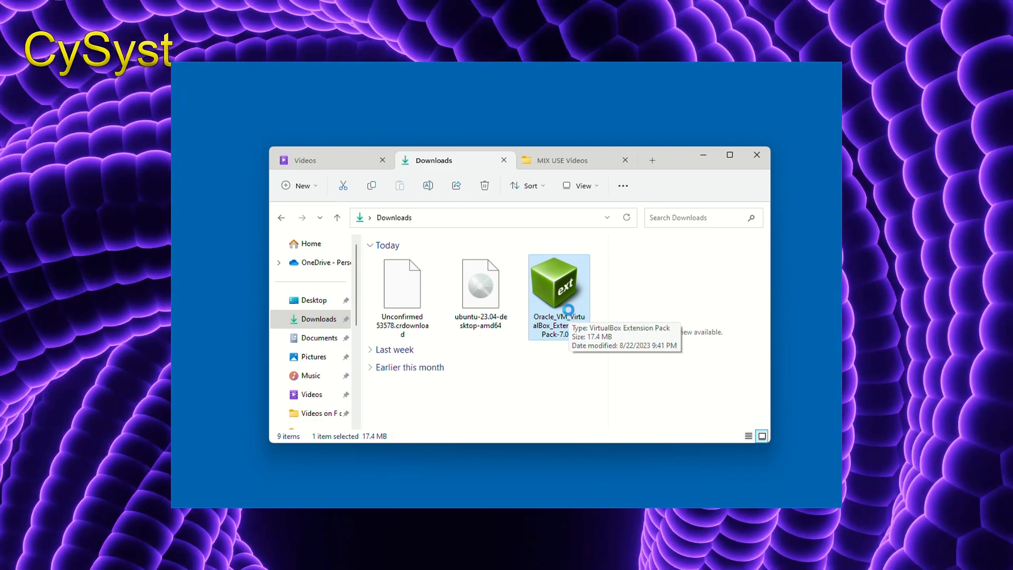
pyautogui.doubleClick(558, 283)
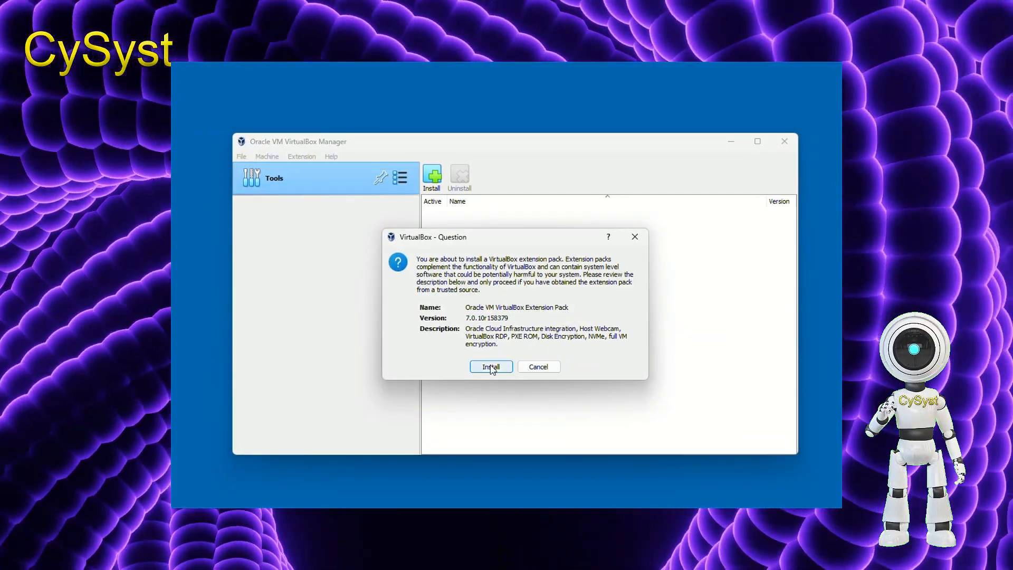
# Confirm installing Extension Pack 7.0.10r158379 and agree to its license agreement
pyautogui.click(489, 366)
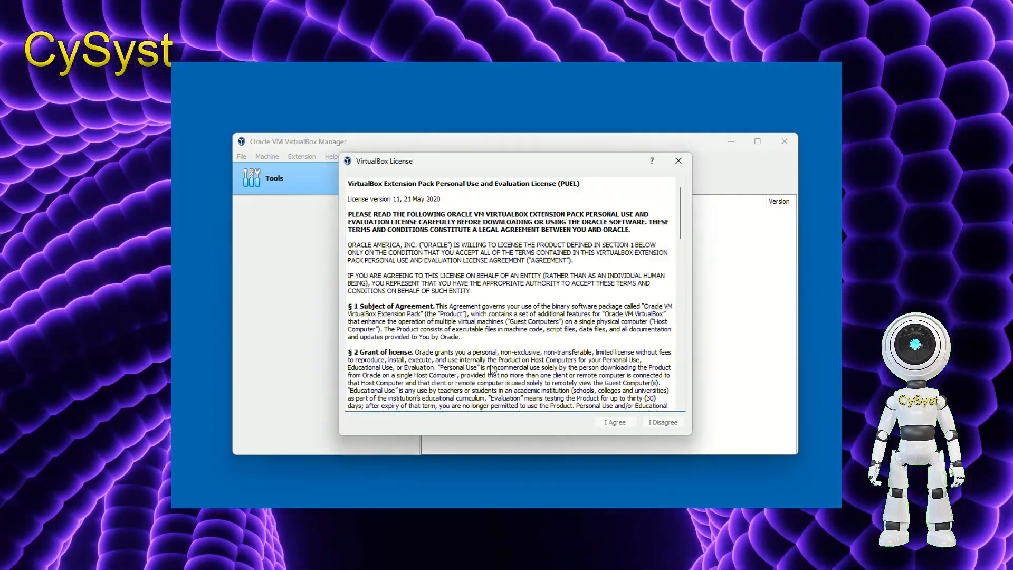
pyautogui.moveTo(552, 203)
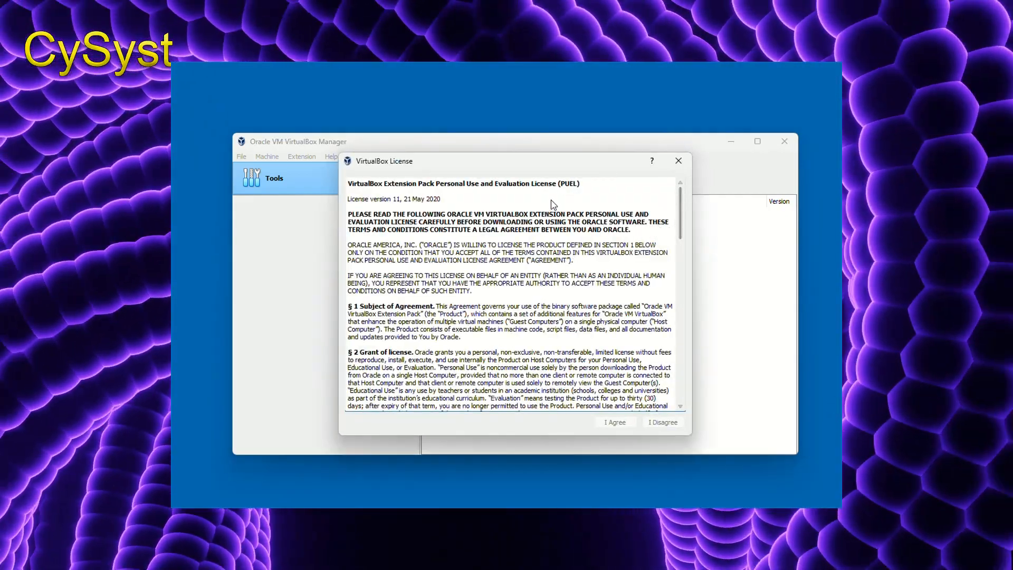
pyautogui.scroll(-3)
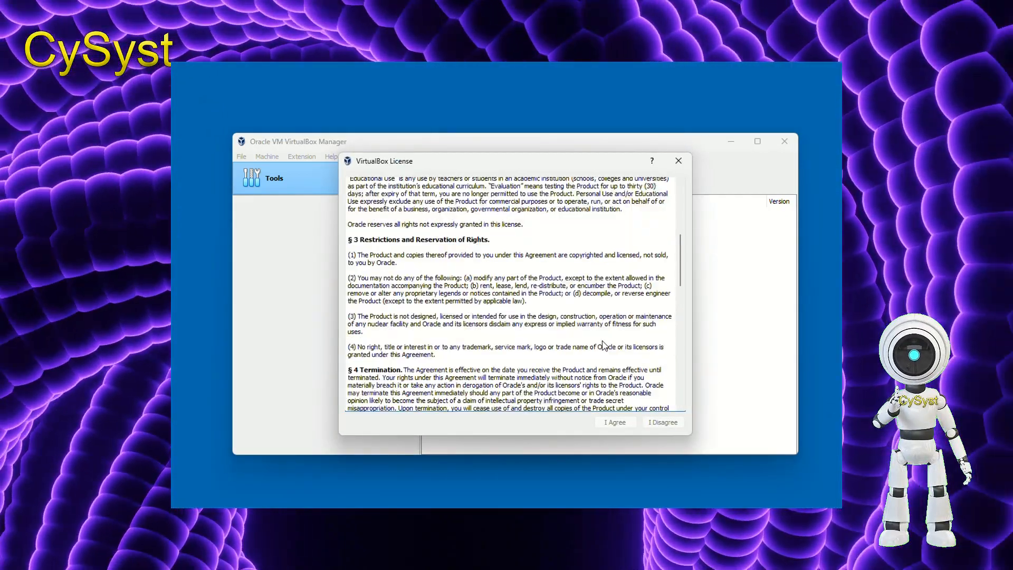
pyautogui.scroll(-3)
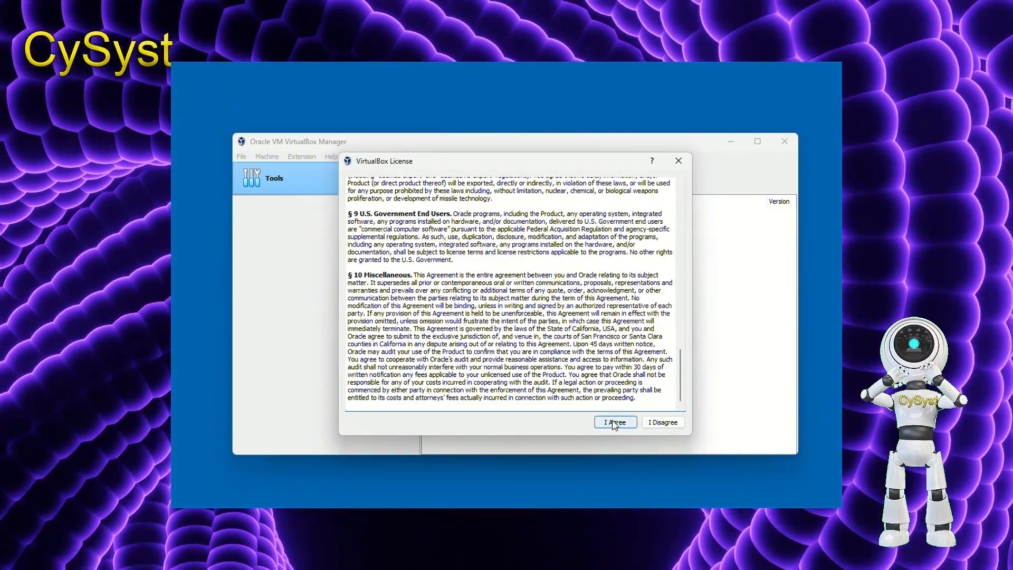
pyautogui.click(614, 422)
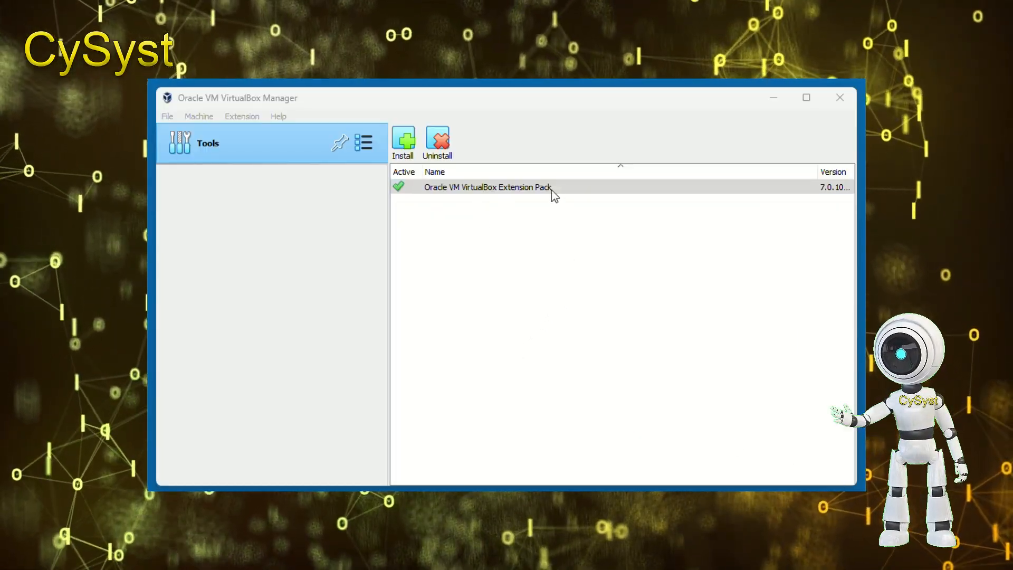
pyautogui.moveTo(488, 203)
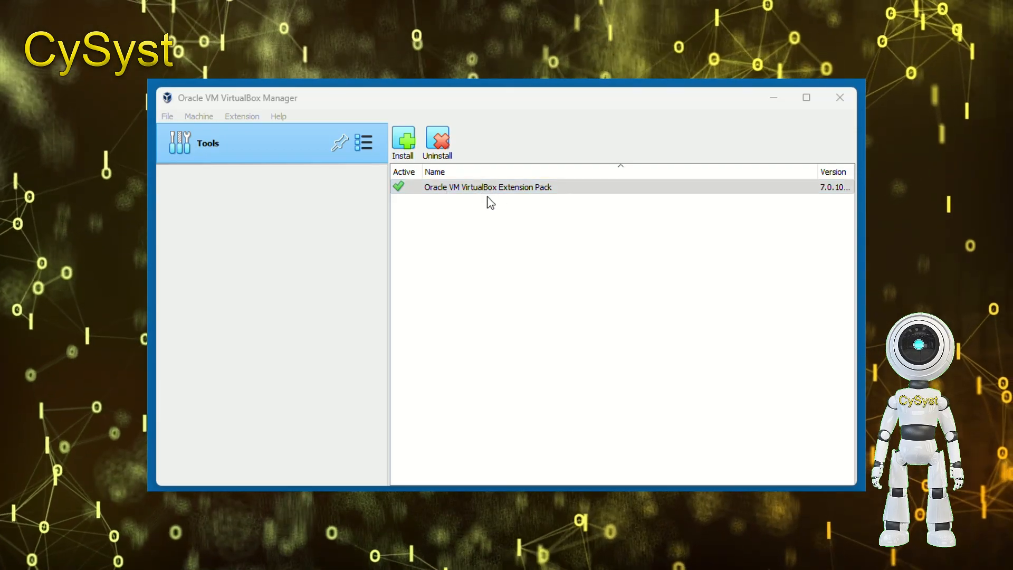
pyautogui.moveTo(485, 308)
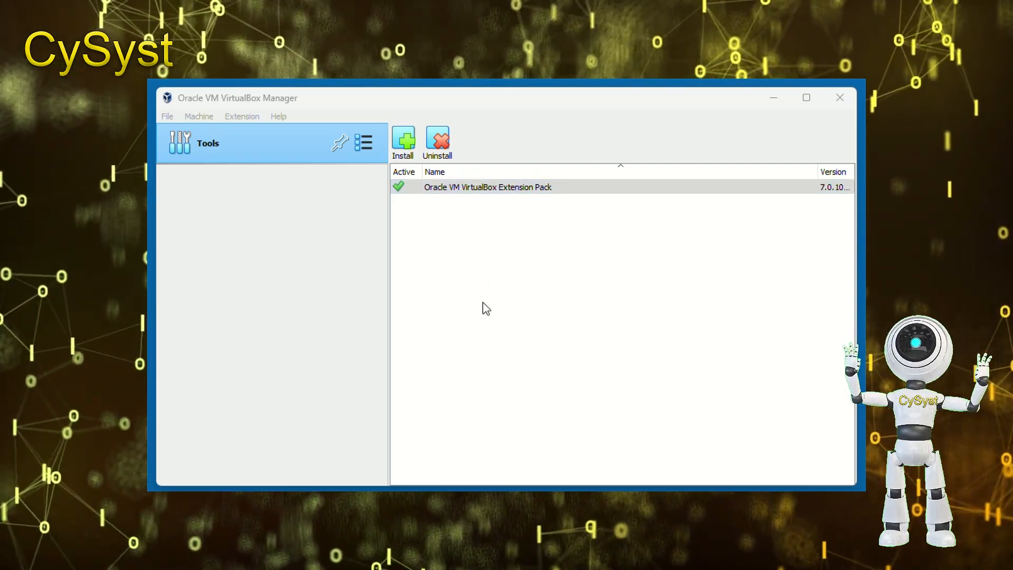